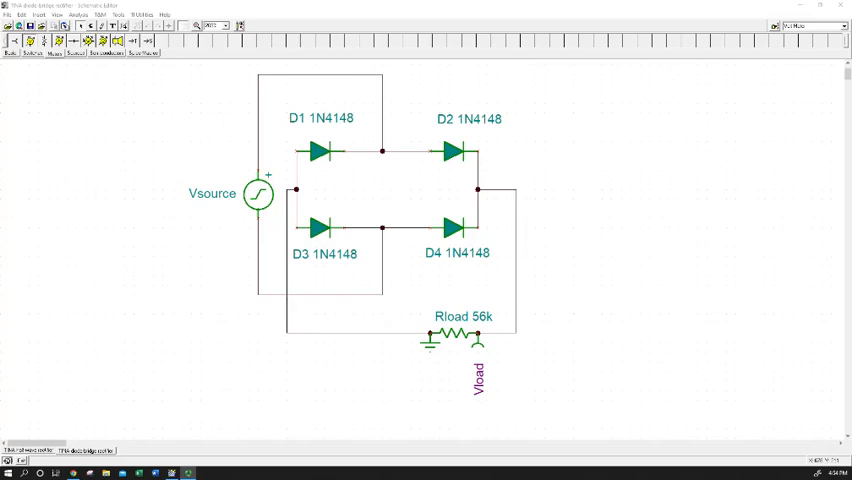
{"action": "mouse_move", "coordinate": [478, 166]}
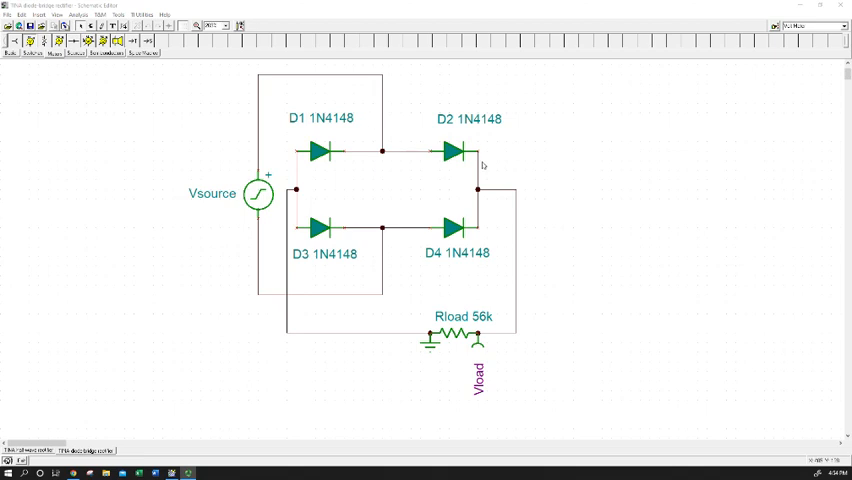
{"action": "mouse_move", "coordinate": [390, 234]}
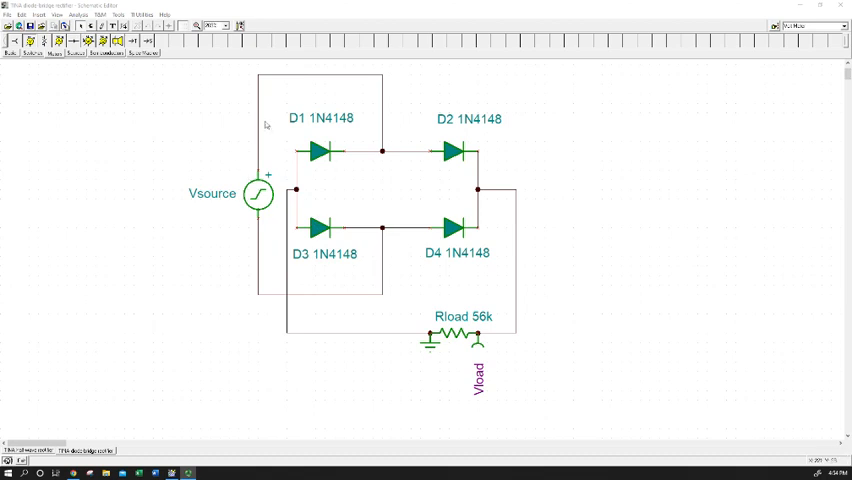
{"action": "mouse_move", "coordinate": [338, 194]}
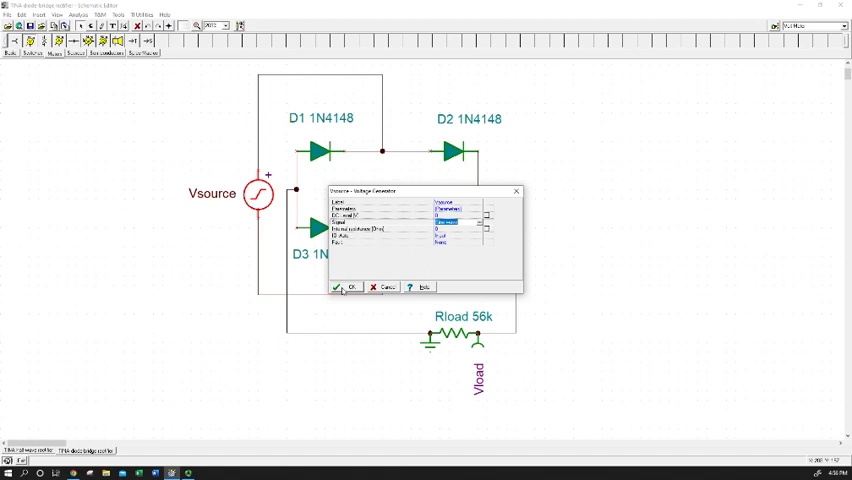
Step: Confirm the Voltage Generator settings and bring up diode D1's parameter dialog
{"action": "left_click", "coordinate": [344, 288]}
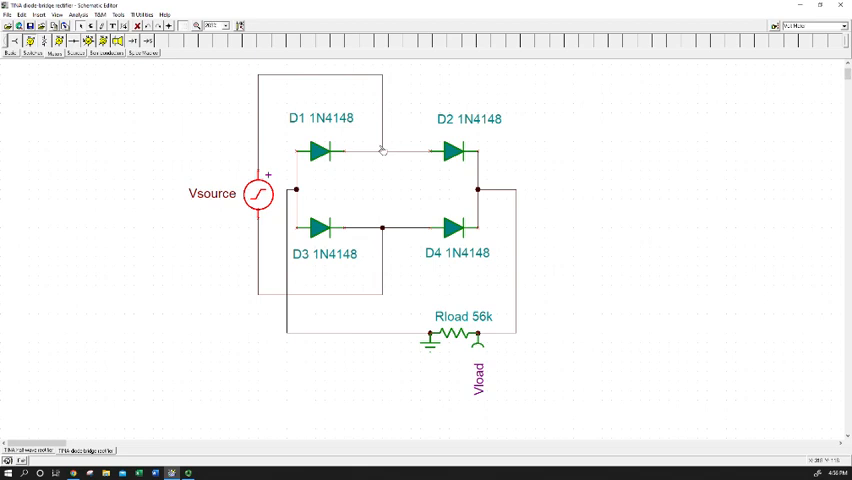
{"action": "mouse_move", "coordinate": [458, 156]}
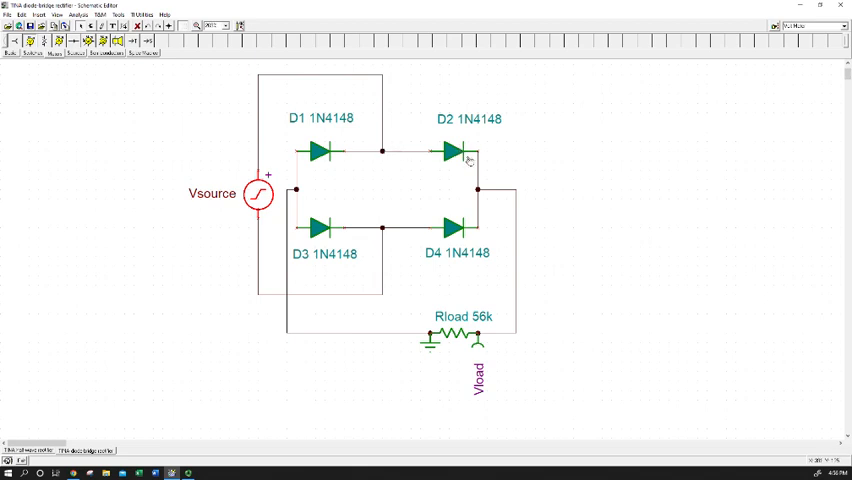
{"action": "left_click", "coordinate": [320, 152]}
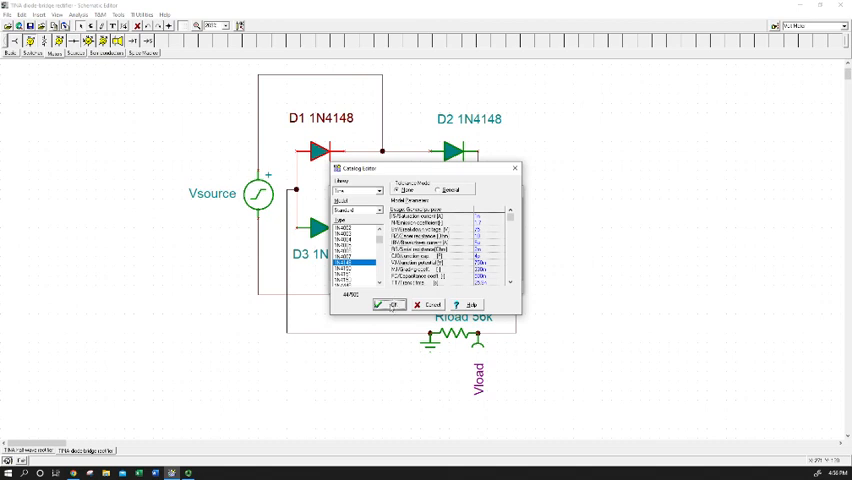
{"action": "left_click", "coordinate": [388, 304]}
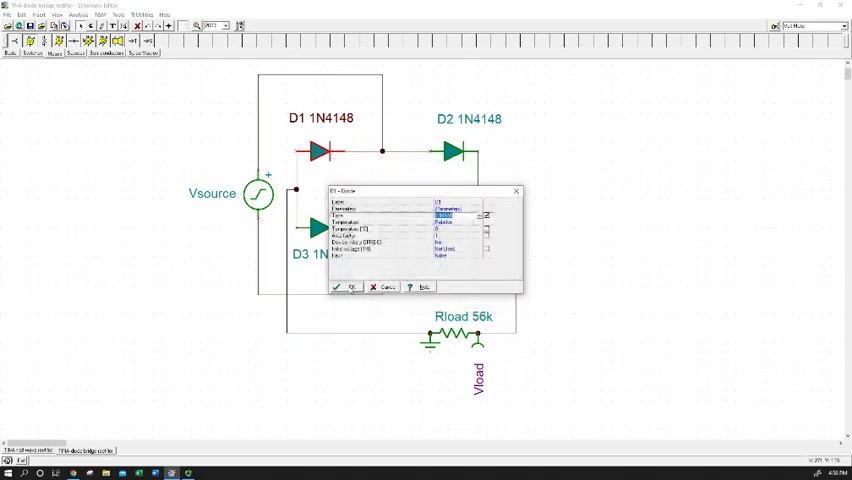
{"action": "left_click", "coordinate": [348, 288]}
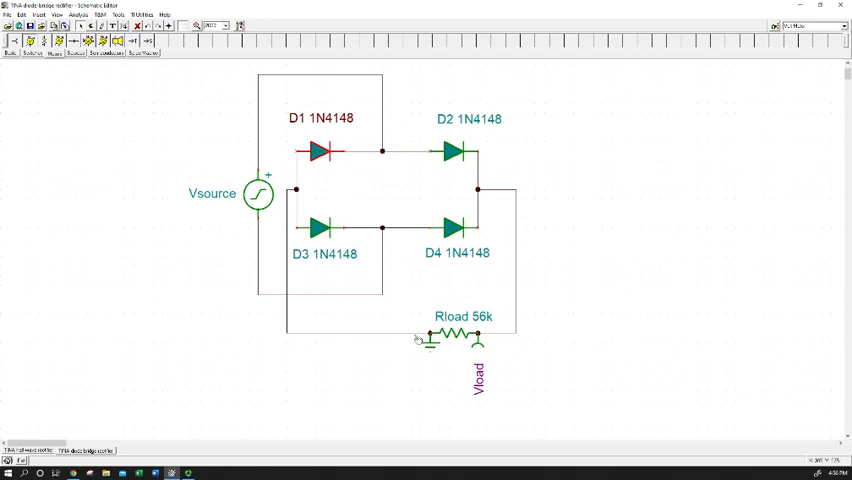
{"action": "mouse_move", "coordinate": [442, 344]}
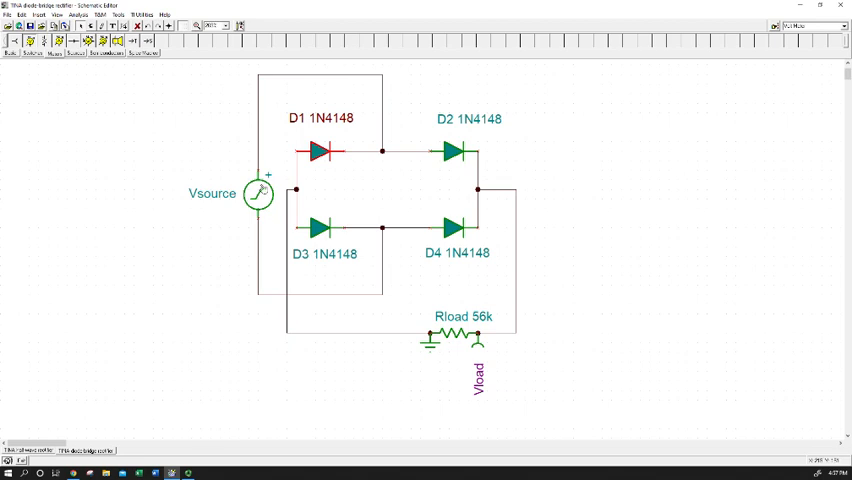
{"action": "mouse_move", "coordinate": [270, 208]}
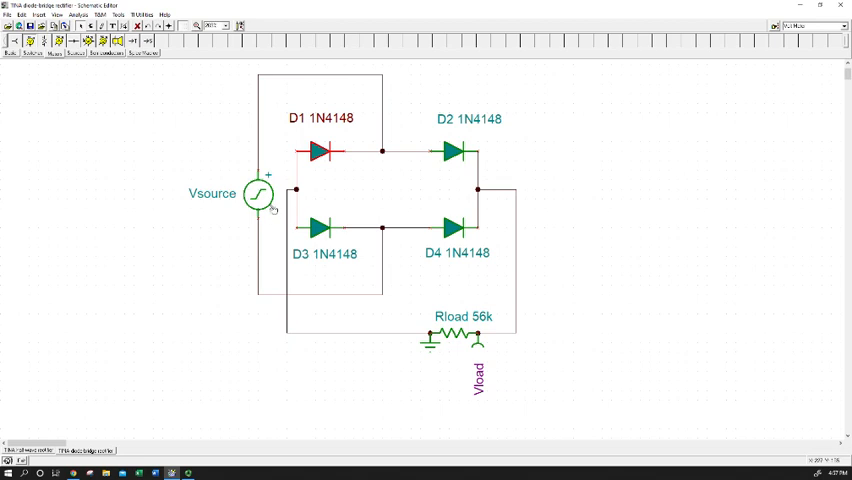
{"action": "mouse_move", "coordinate": [270, 208]}
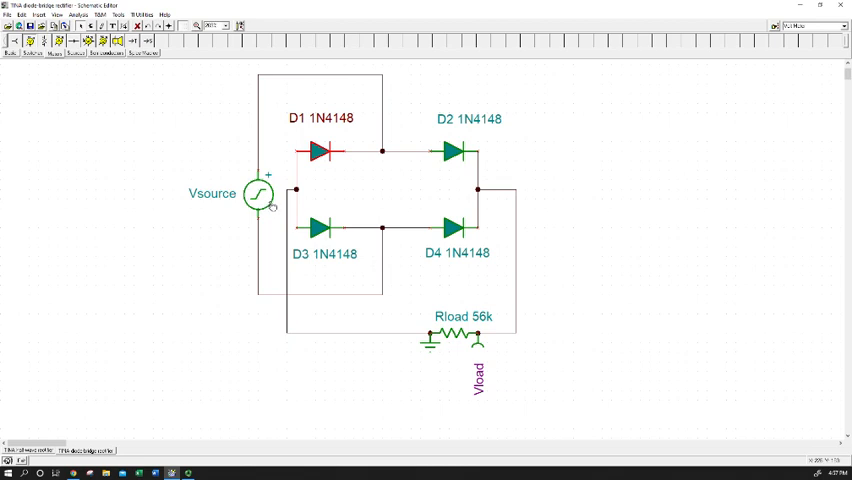
{"action": "mouse_move", "coordinate": [268, 208]}
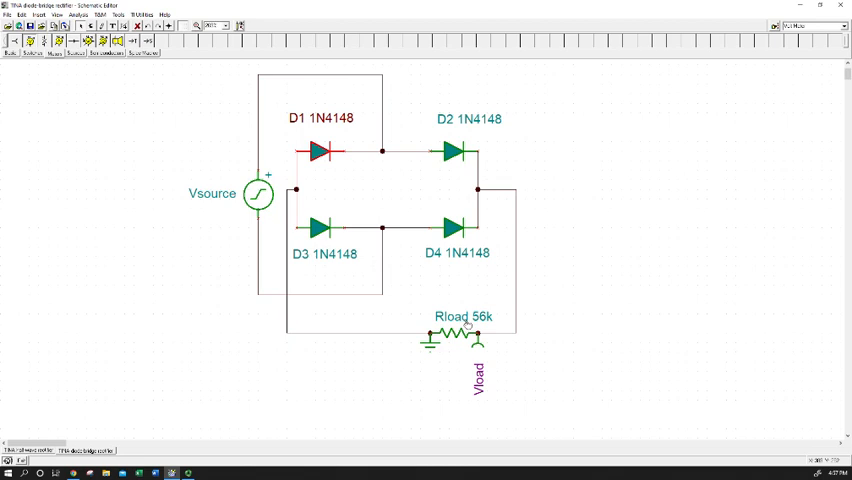
{"action": "mouse_move", "coordinate": [470, 316]}
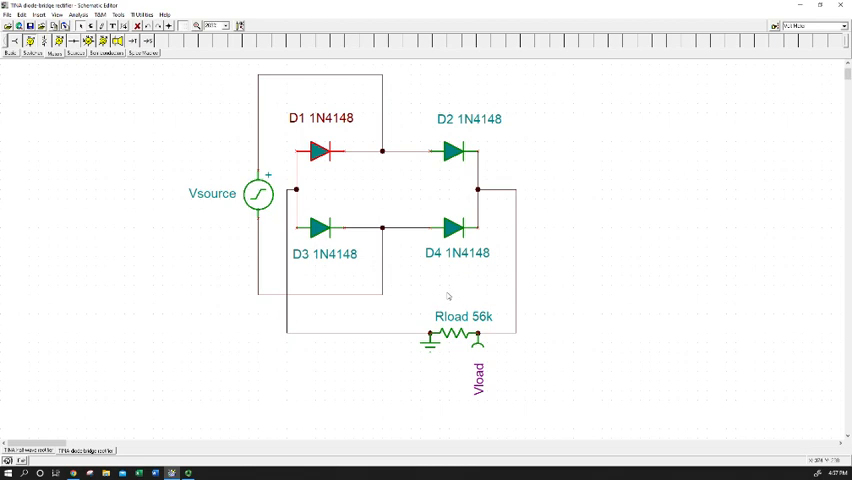
{"action": "mouse_move", "coordinate": [448, 294]}
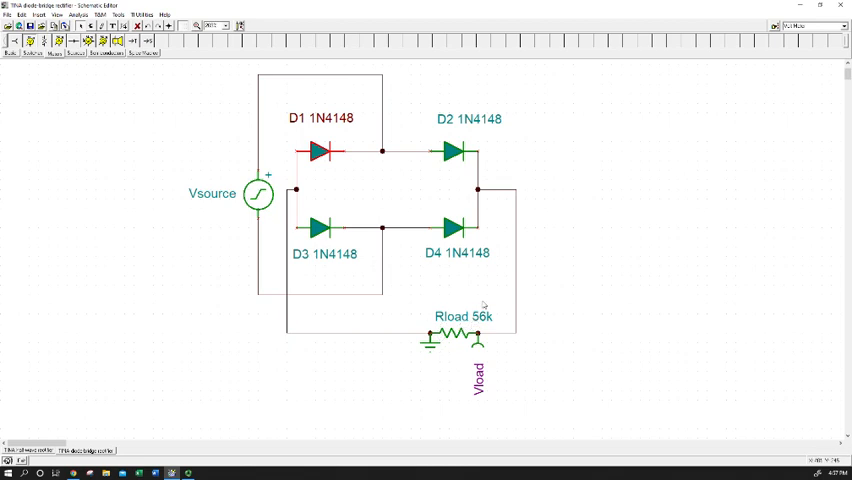
{"action": "mouse_move", "coordinate": [436, 340]}
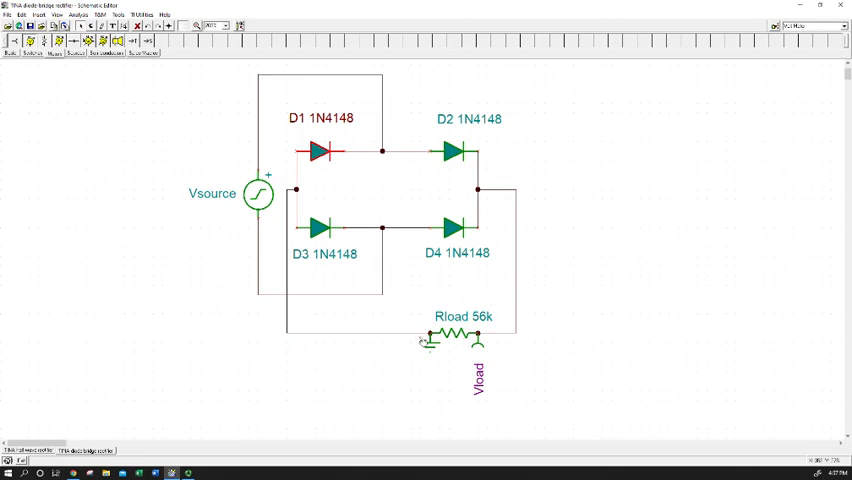
{"action": "mouse_move", "coordinate": [446, 348]}
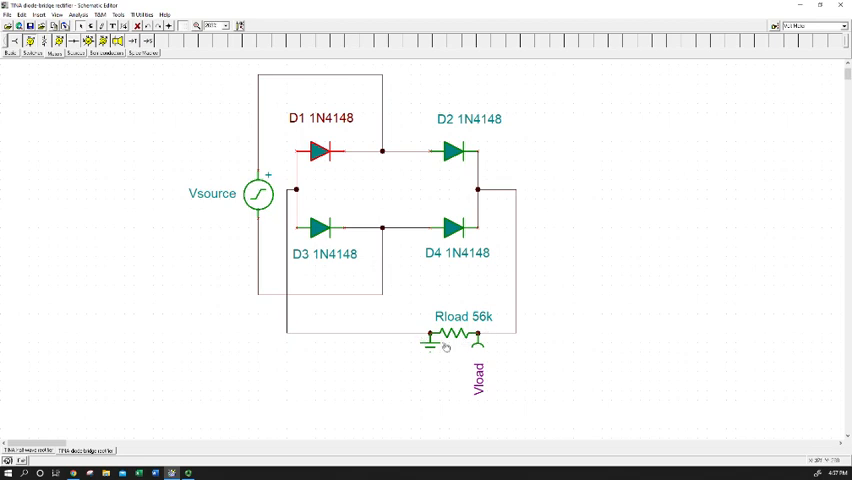
{"action": "mouse_move", "coordinate": [444, 346]}
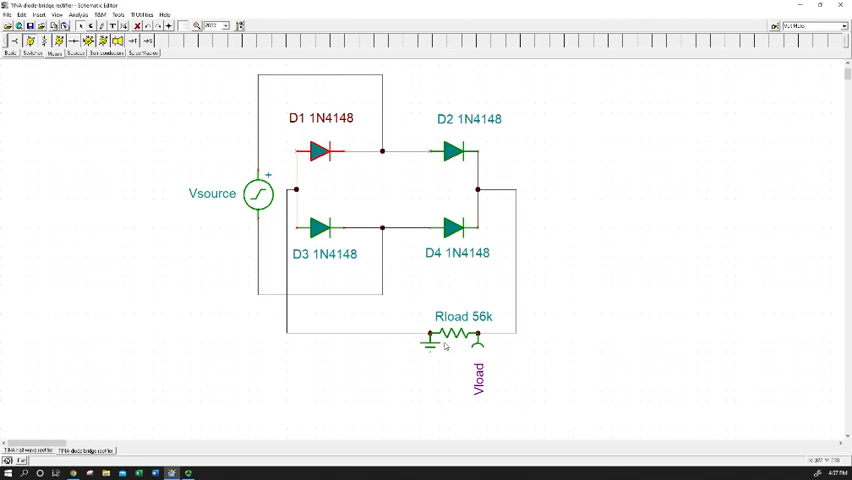
{"action": "mouse_move", "coordinate": [444, 340]}
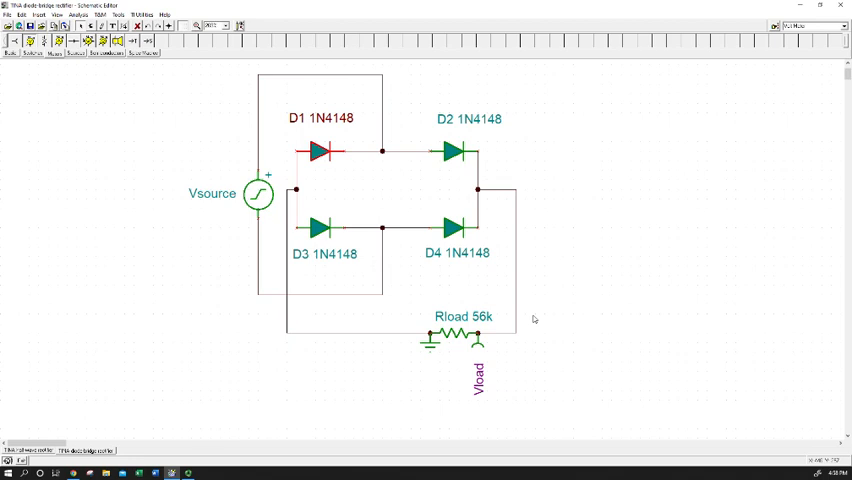
{"action": "mouse_move", "coordinate": [472, 236]}
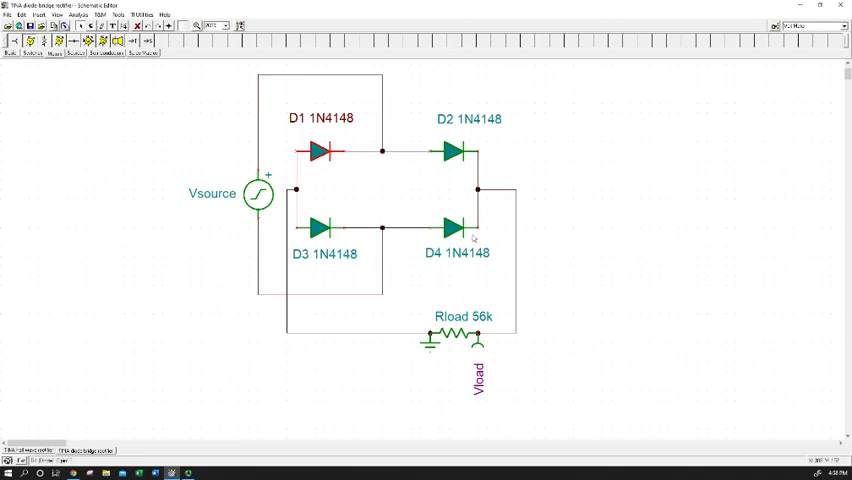
{"action": "mouse_move", "coordinate": [464, 244]}
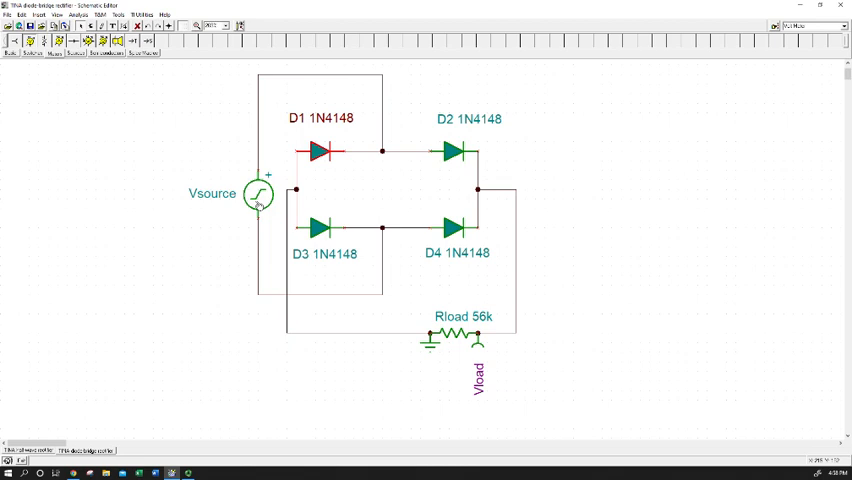
{"action": "mouse_move", "coordinate": [258, 192]}
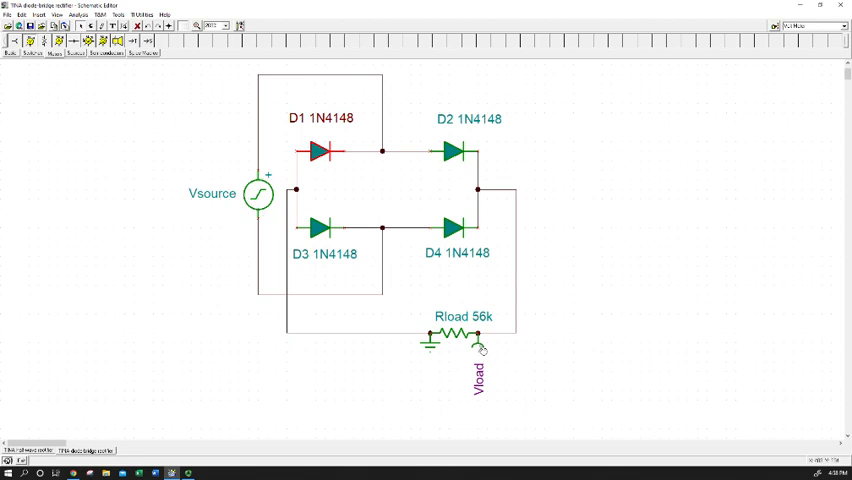
{"action": "mouse_move", "coordinate": [480, 352]}
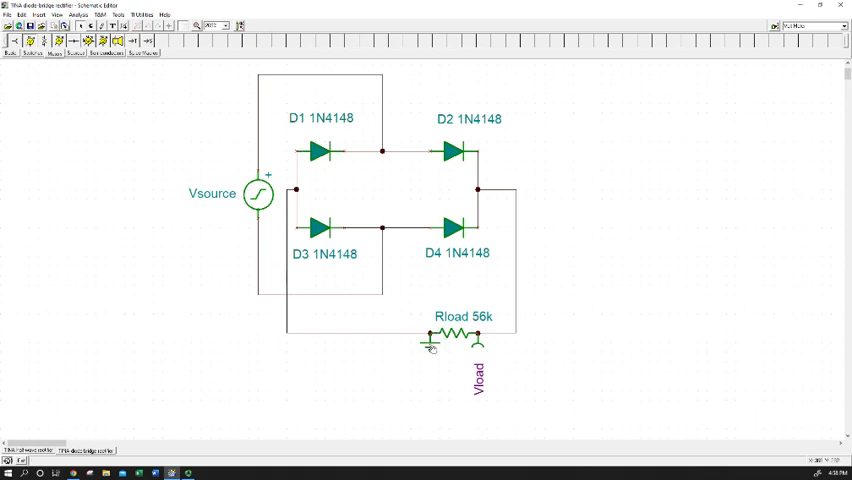
{"action": "mouse_move", "coordinate": [394, 338]}
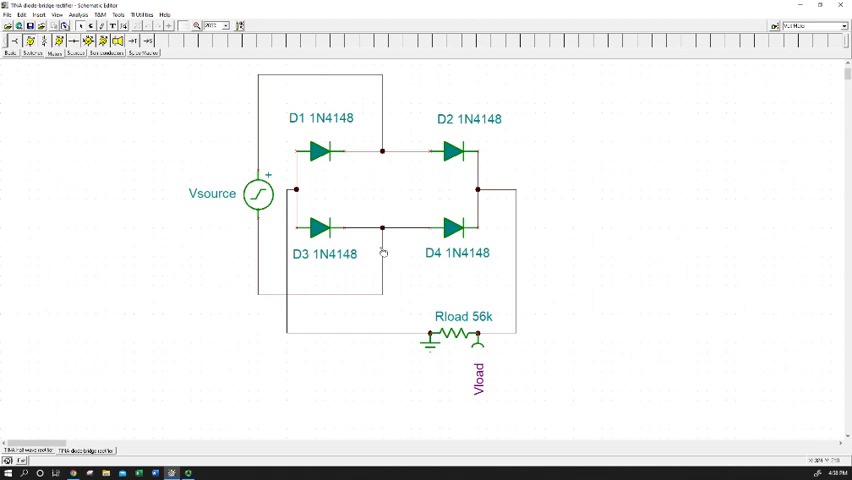
Step: Run a Transient analysis from the Analysis menu, plotting the sine input and rectified output
{"action": "left_click", "coordinate": [64, 16]}
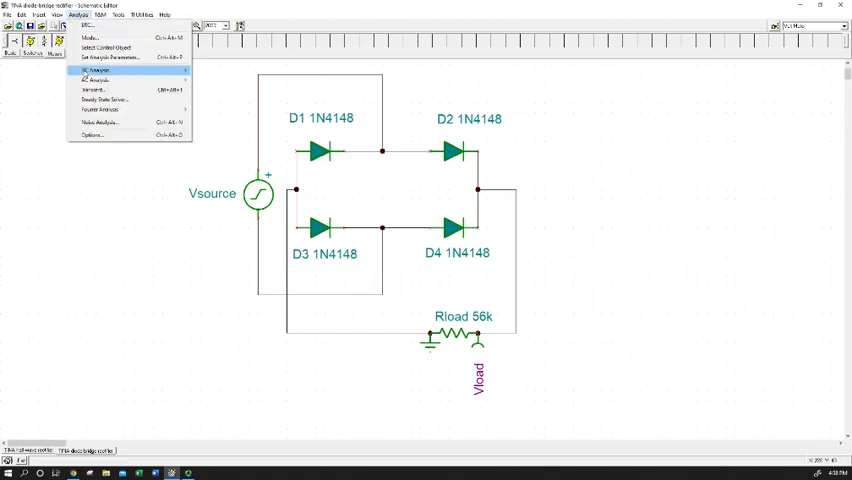
{"action": "left_click", "coordinate": [98, 88]}
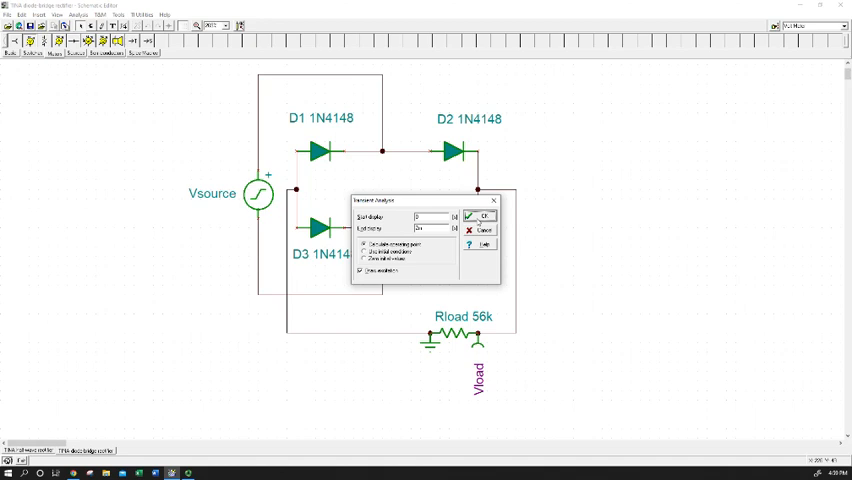
{"action": "left_click", "coordinate": [480, 216]}
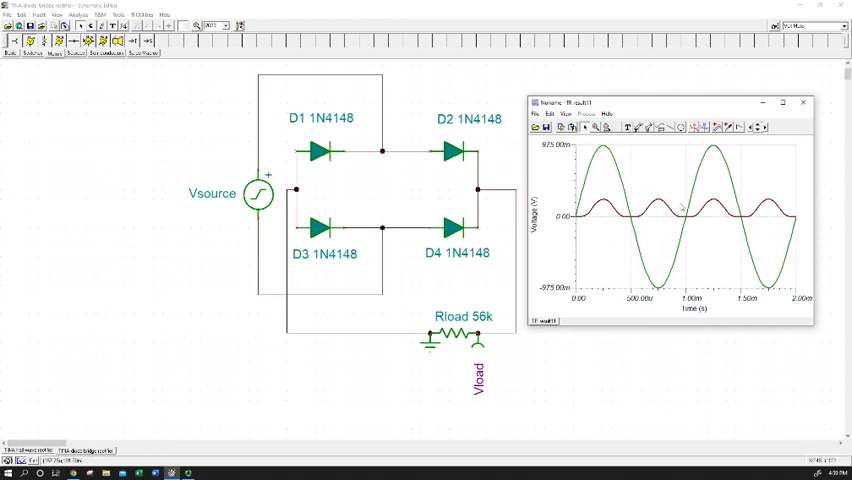
{"action": "mouse_move", "coordinate": [676, 236]}
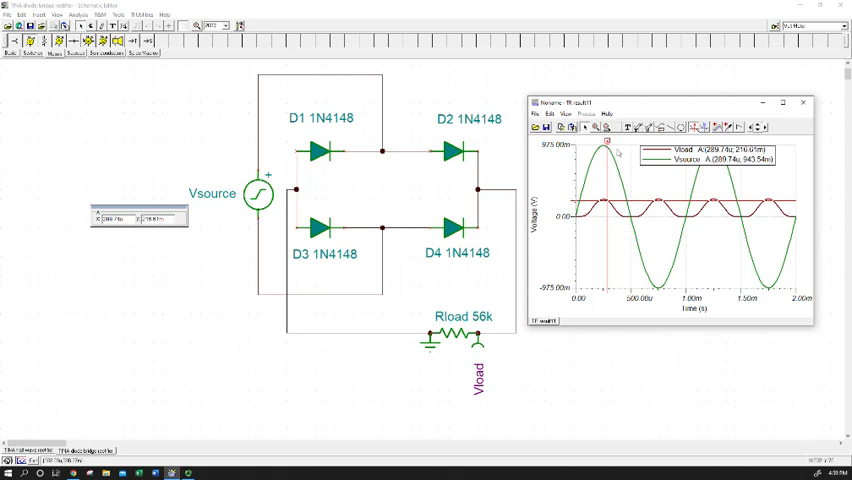
{"action": "mouse_move", "coordinate": [626, 148]}
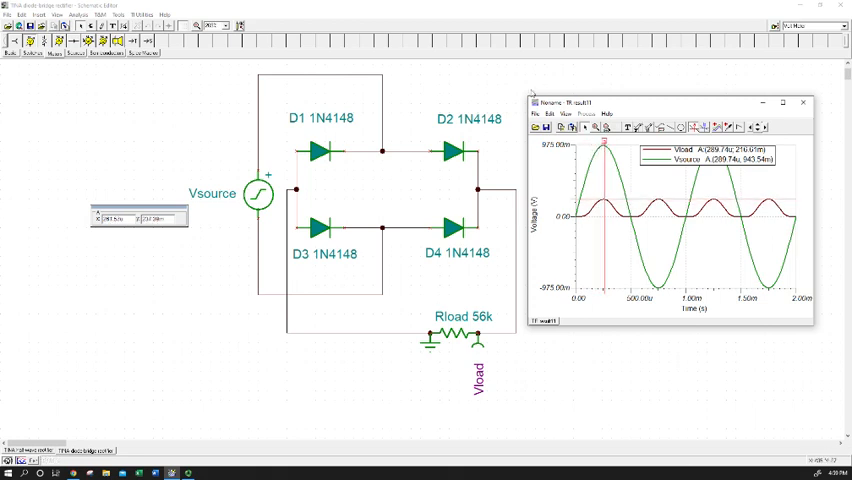
Step: Close the Diagram window after reading the Vload and Vsource values
{"action": "left_click", "coordinate": [802, 100]}
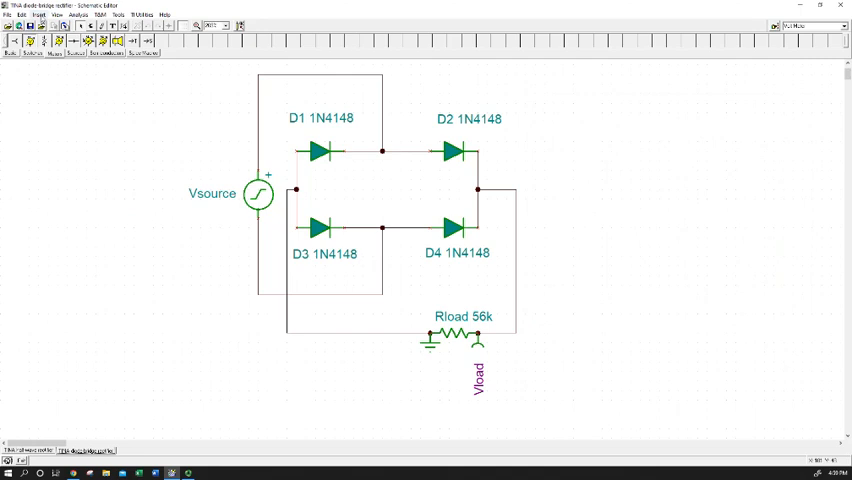
Step: Rerun the Transient analysis with the same start/end times to replot Vload and Vsource
{"action": "left_click", "coordinate": [92, 16]}
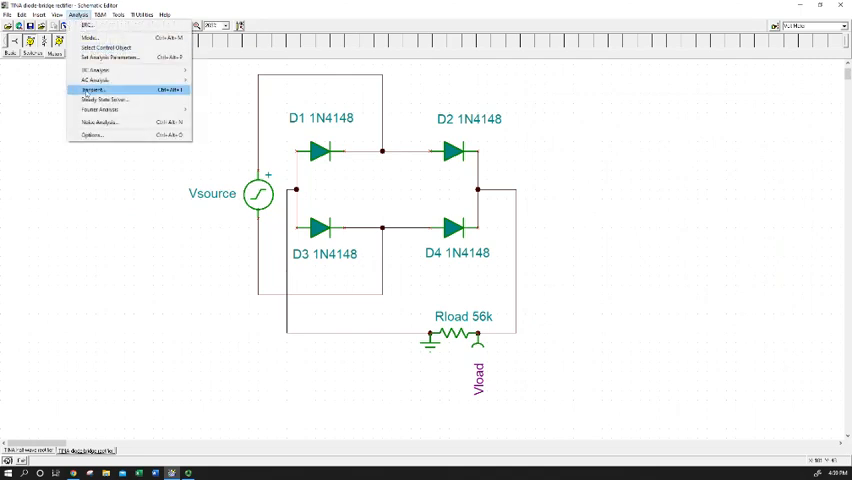
{"action": "left_click", "coordinate": [94, 92]}
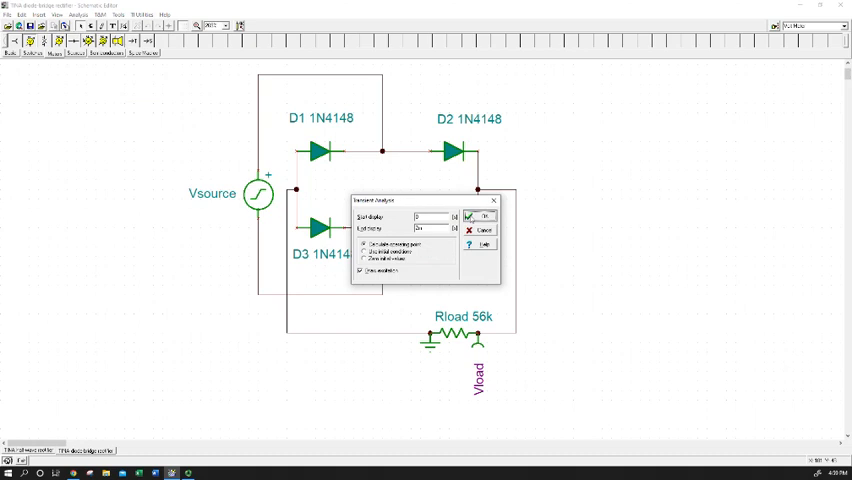
{"action": "left_click", "coordinate": [480, 216]}
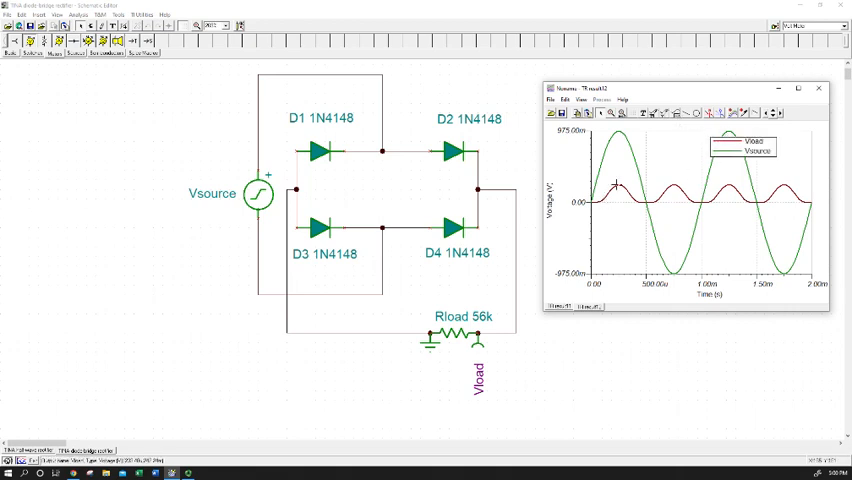
{"action": "mouse_move", "coordinate": [608, 174]}
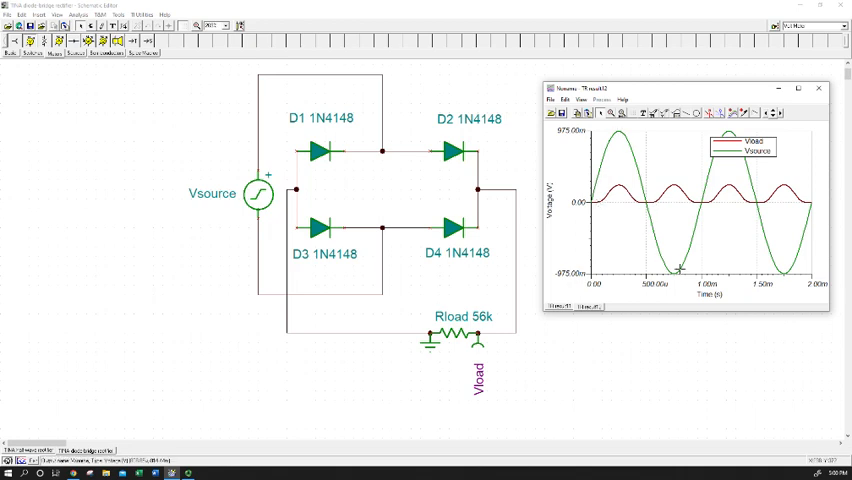
{"action": "mouse_move", "coordinate": [610, 180]}
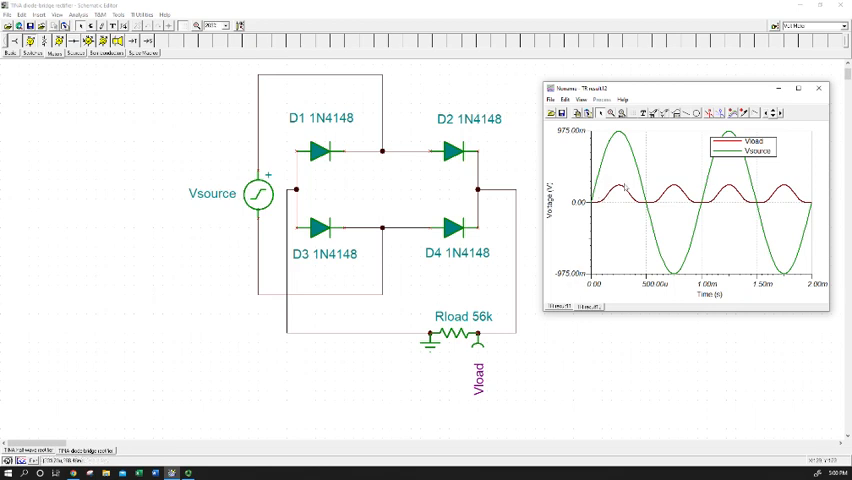
{"action": "mouse_move", "coordinate": [652, 184]}
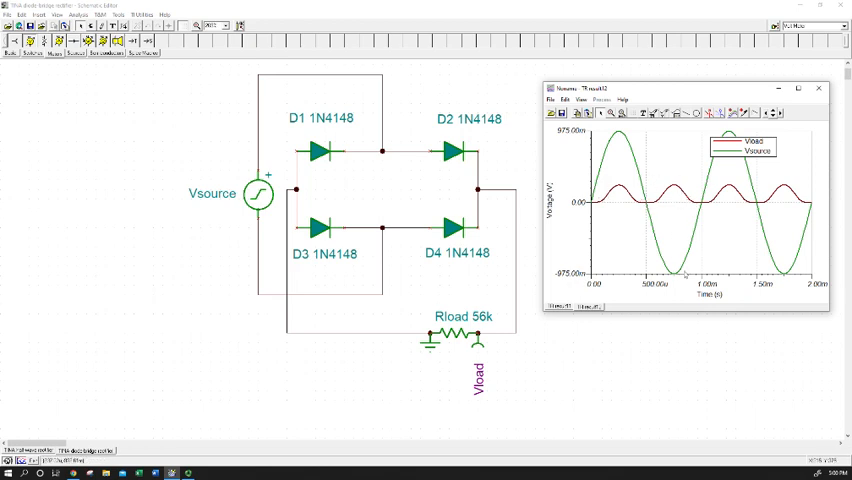
{"action": "mouse_move", "coordinate": [688, 232]}
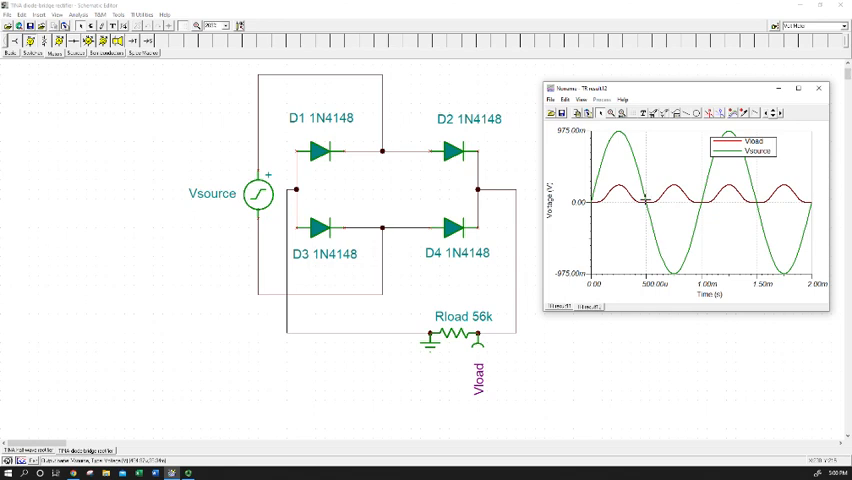
{"action": "mouse_move", "coordinate": [472, 140]}
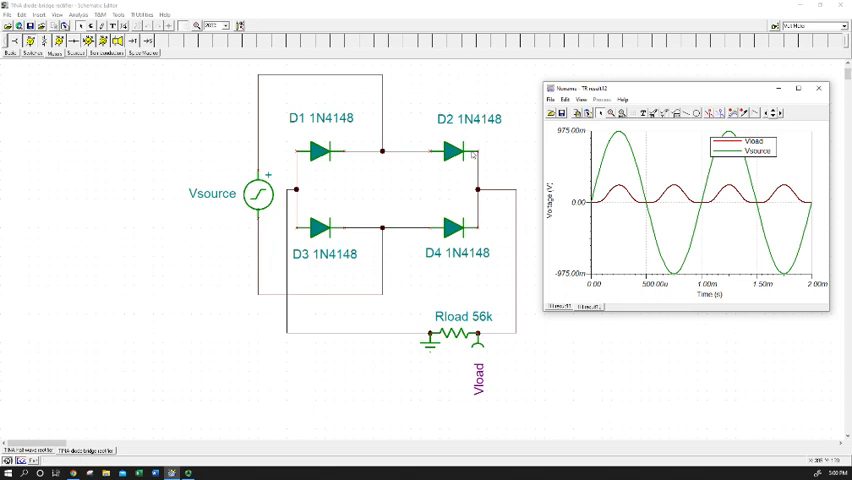
{"action": "mouse_move", "coordinate": [468, 152]}
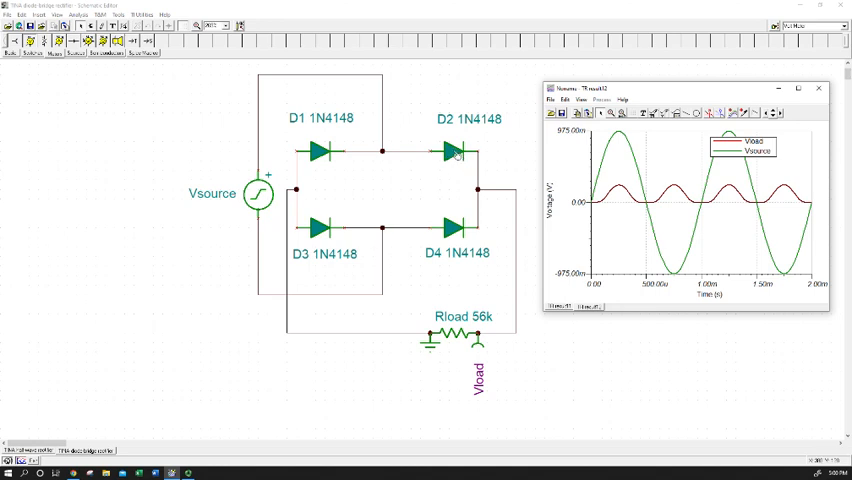
{"action": "mouse_move", "coordinate": [438, 252]}
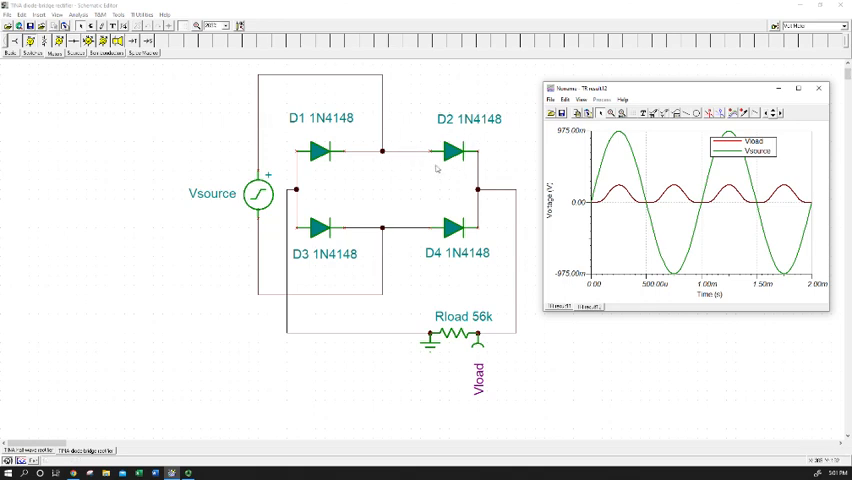
{"action": "mouse_move", "coordinate": [422, 344]}
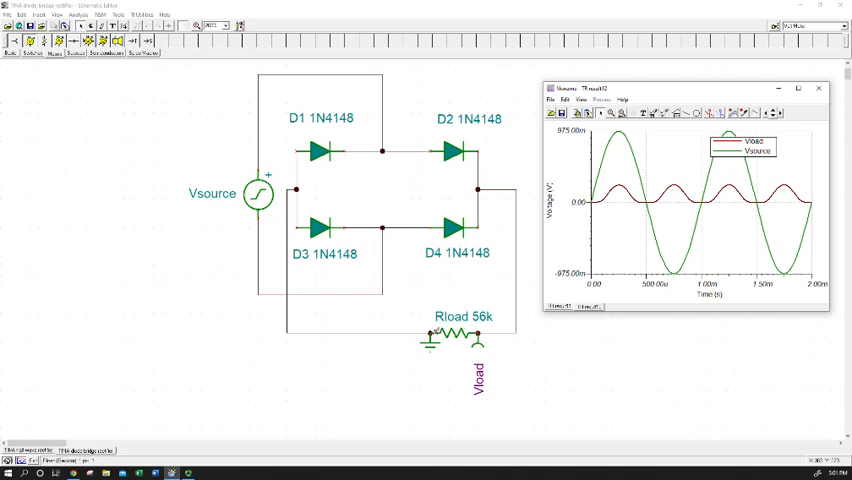
{"action": "mouse_move", "coordinate": [318, 258]}
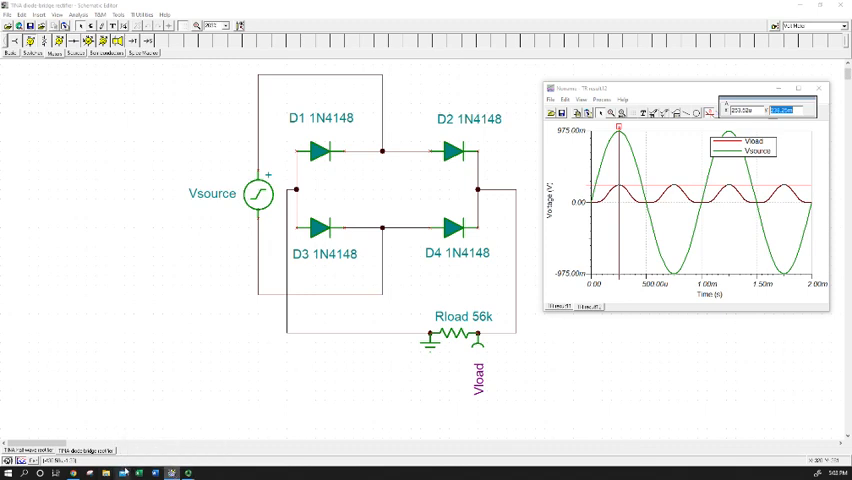
{"action": "mouse_move", "coordinate": [608, 440]}
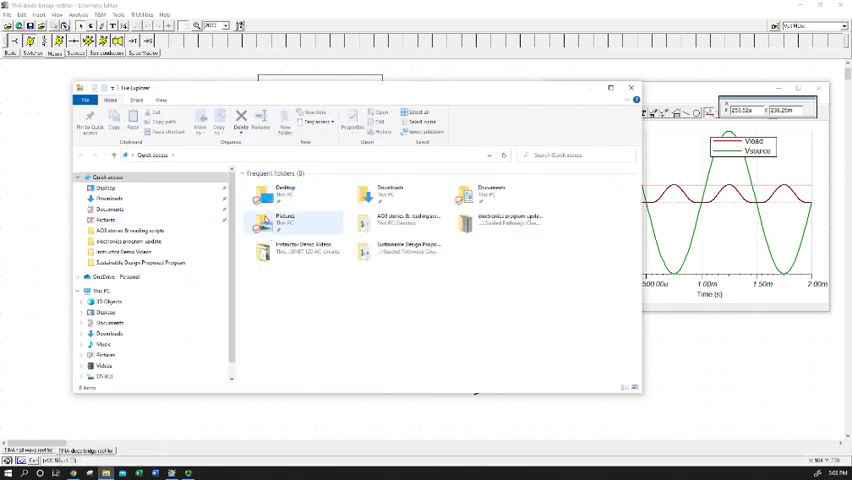
Step: Go to the Desktop and view the PicoScope measurement PDF
{"action": "left_click", "coordinate": [104, 188]}
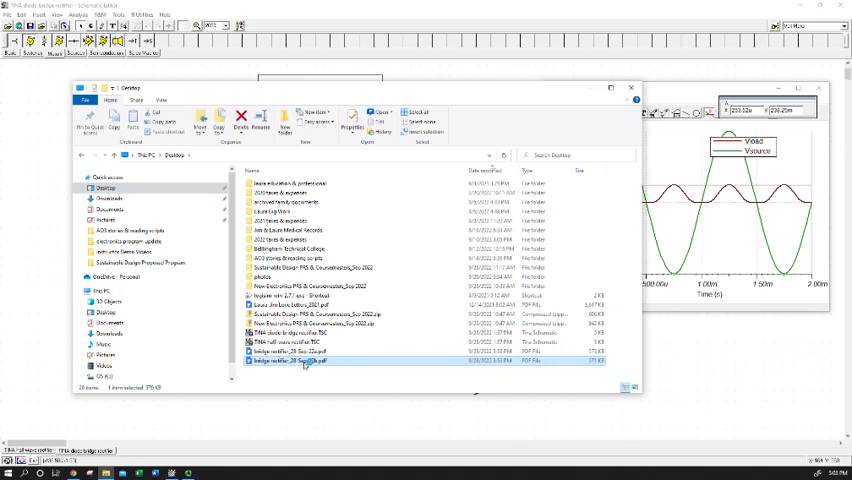
{"action": "mouse_move", "coordinate": [478, 376]}
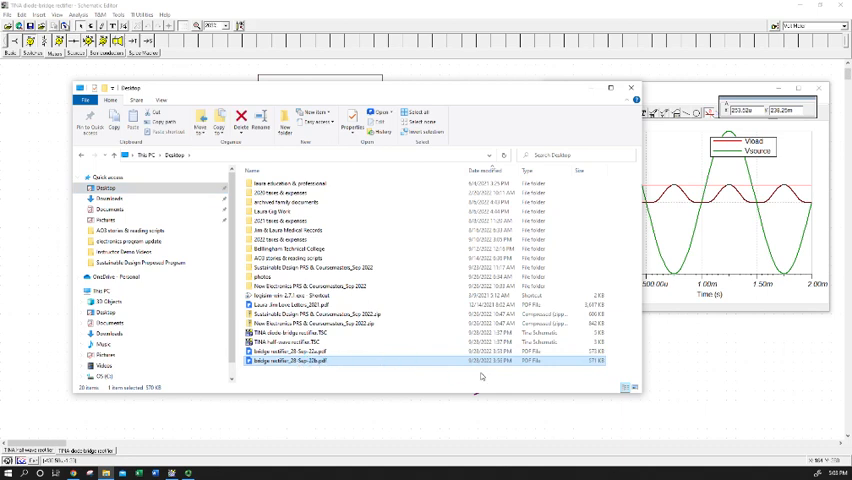
{"action": "double_click", "coordinate": [284, 364]}
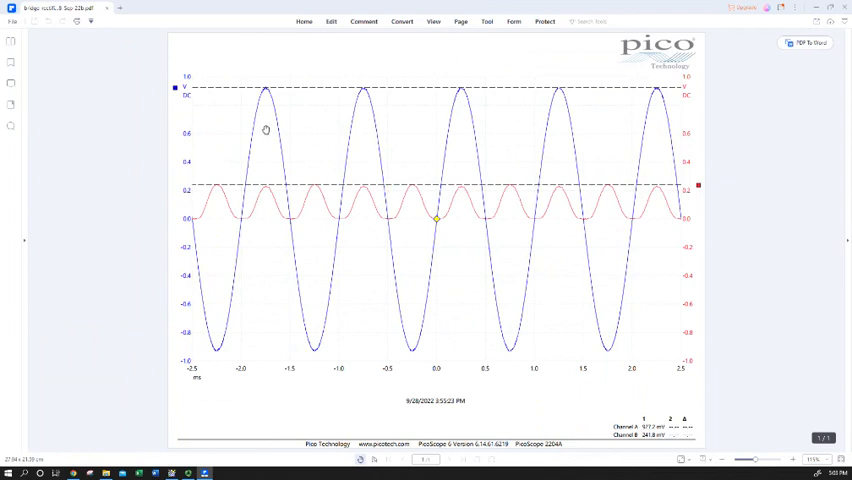
{"action": "mouse_move", "coordinate": [258, 148]}
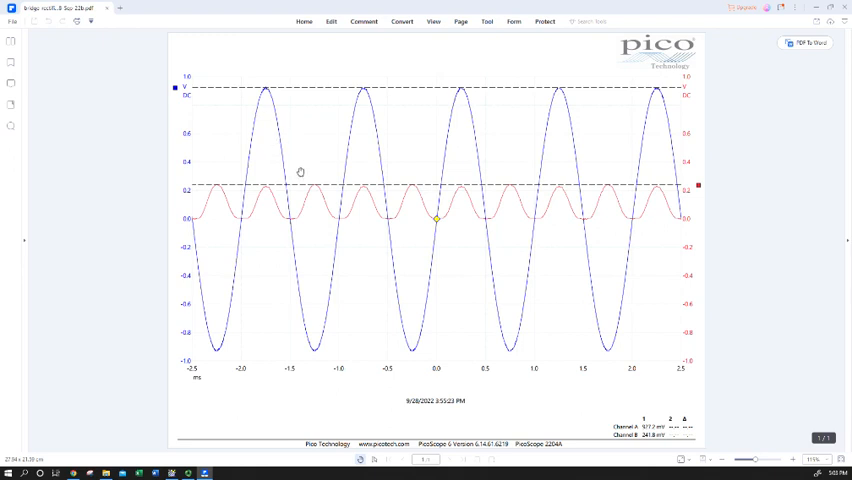
{"action": "mouse_move", "coordinate": [336, 166]}
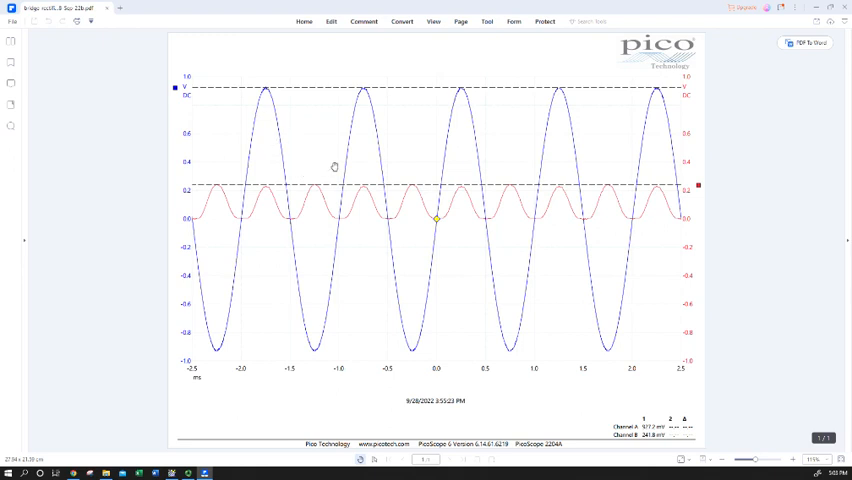
{"action": "mouse_move", "coordinate": [452, 292]}
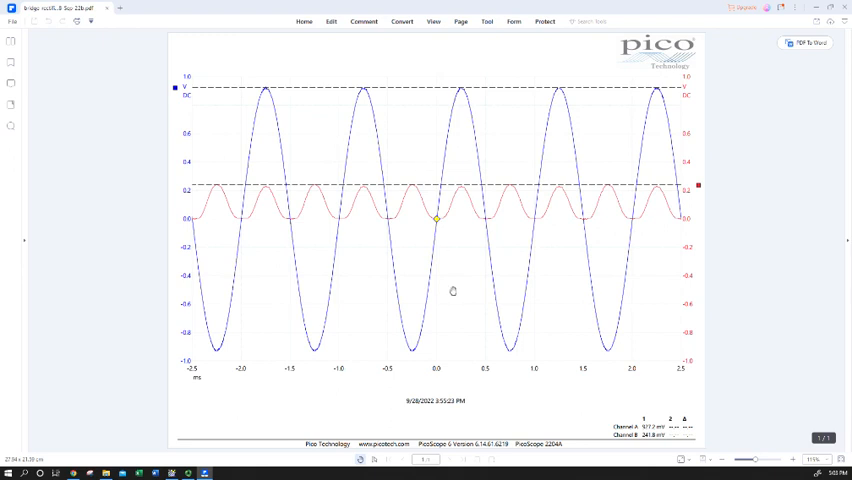
{"action": "mouse_move", "coordinate": [430, 122]}
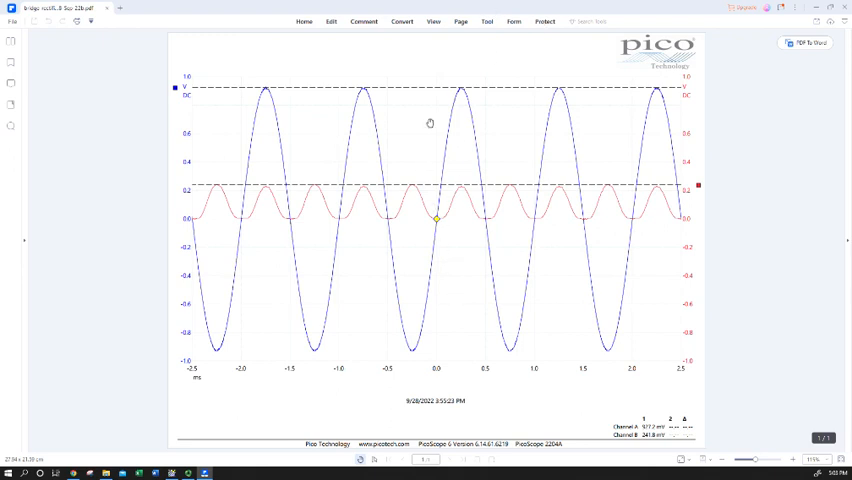
{"action": "mouse_move", "coordinate": [132, 94]}
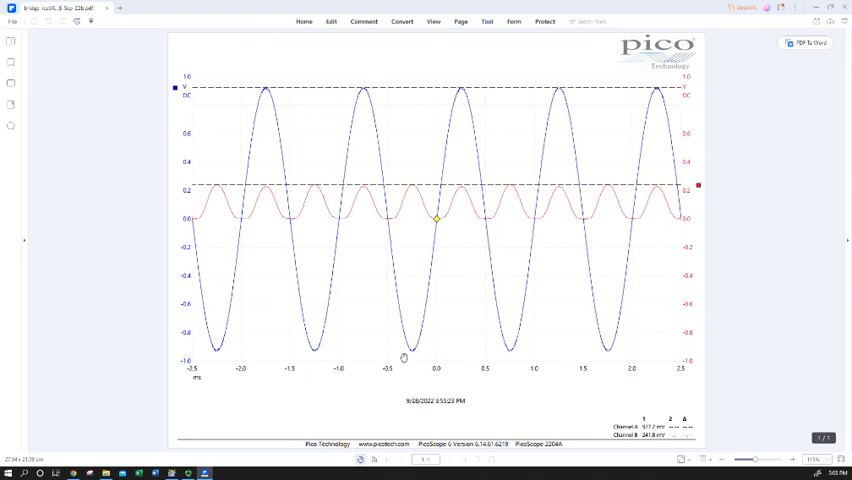
{"action": "mouse_move", "coordinate": [460, 72]}
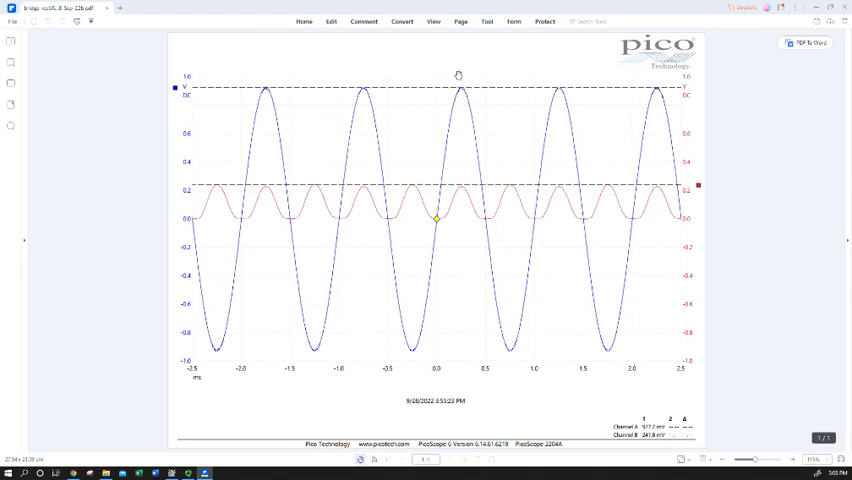
{"action": "mouse_move", "coordinate": [458, 72]}
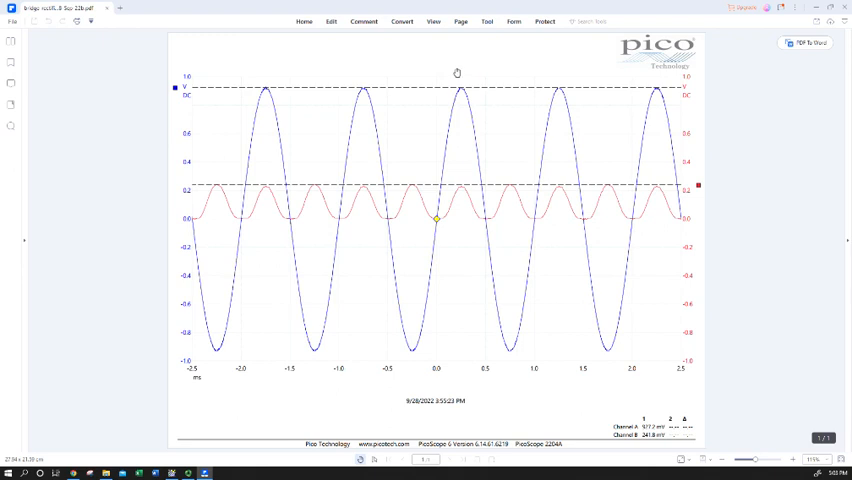
{"action": "mouse_move", "coordinate": [458, 70]}
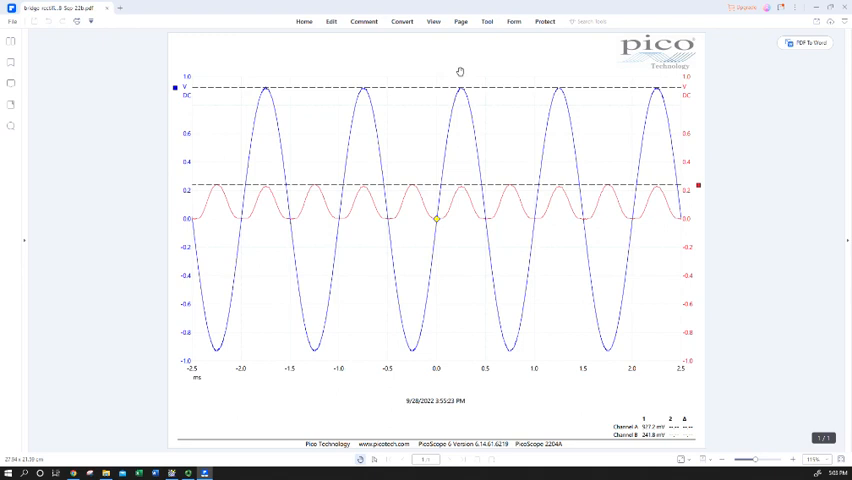
{"action": "mouse_move", "coordinate": [456, 78]}
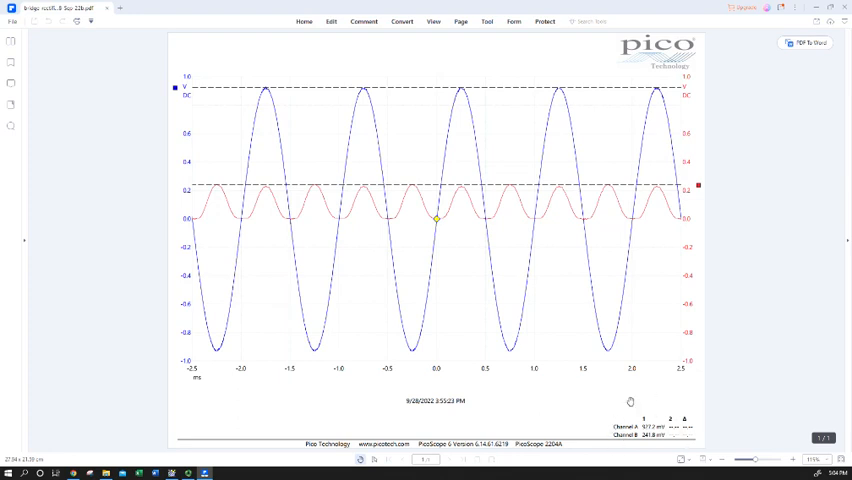
{"action": "mouse_move", "coordinate": [622, 456]}
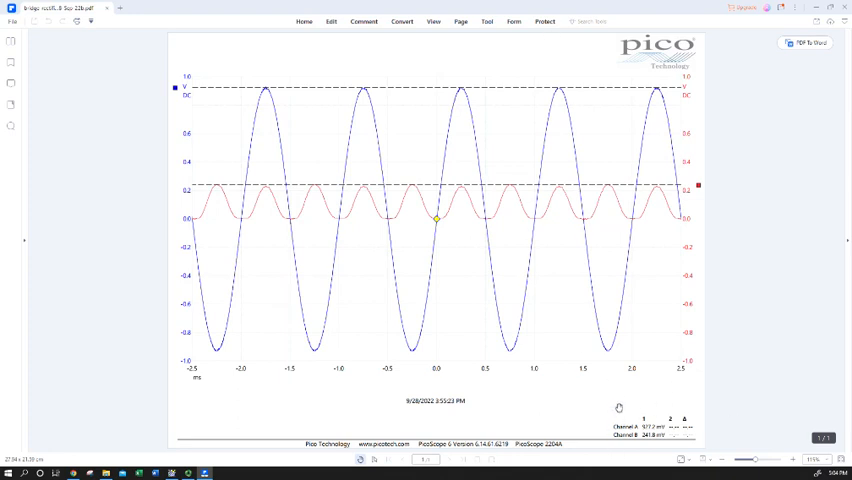
{"action": "mouse_move", "coordinate": [626, 420]}
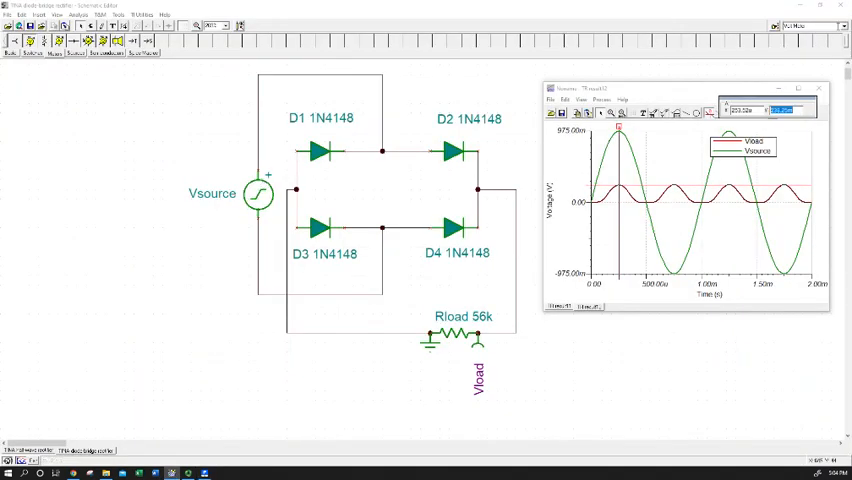
Step: Check the Vsource signal settings, then rerun the Transient analysis for a fresh waveform plot
{"action": "double_click", "coordinate": [256, 196]}
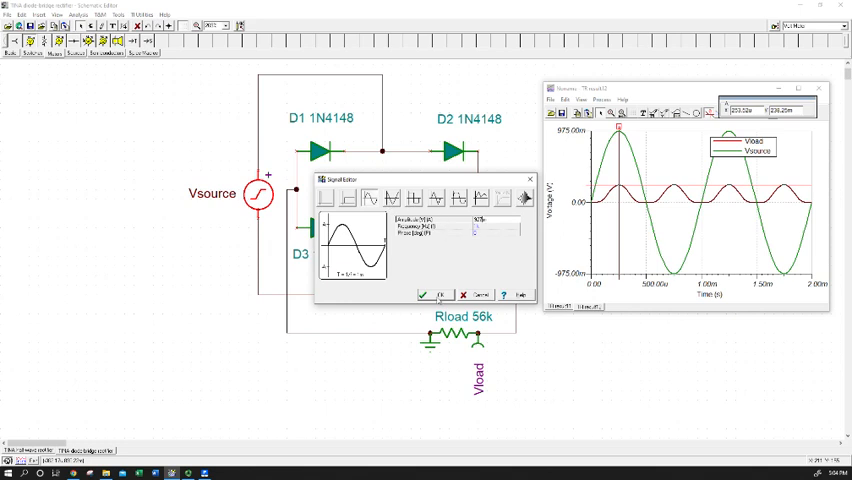
{"action": "left_click", "coordinate": [426, 294]}
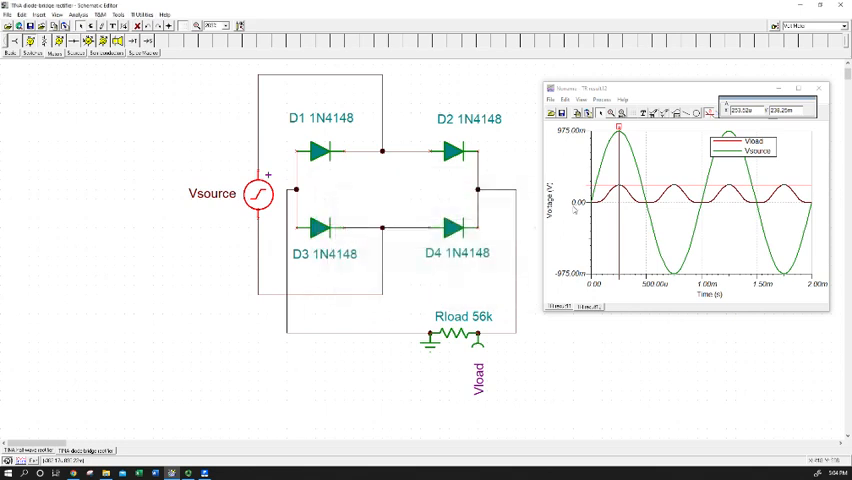
{"action": "left_click", "coordinate": [88, 16]}
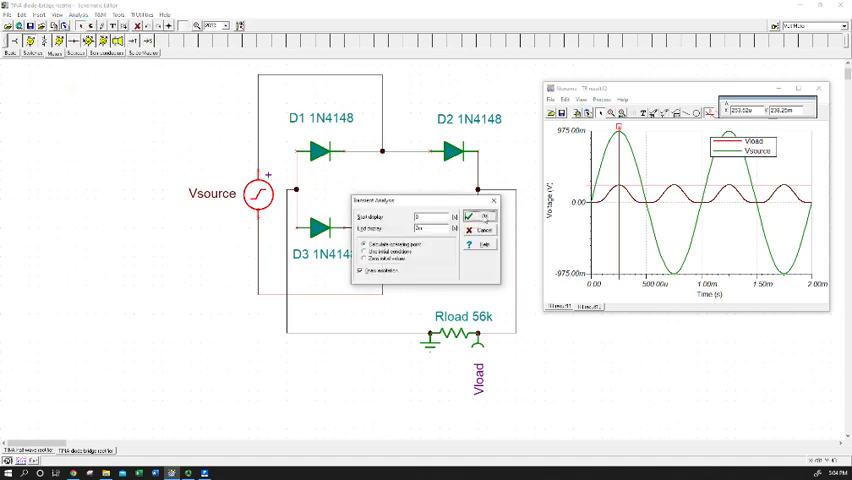
{"action": "left_click", "coordinate": [476, 216]}
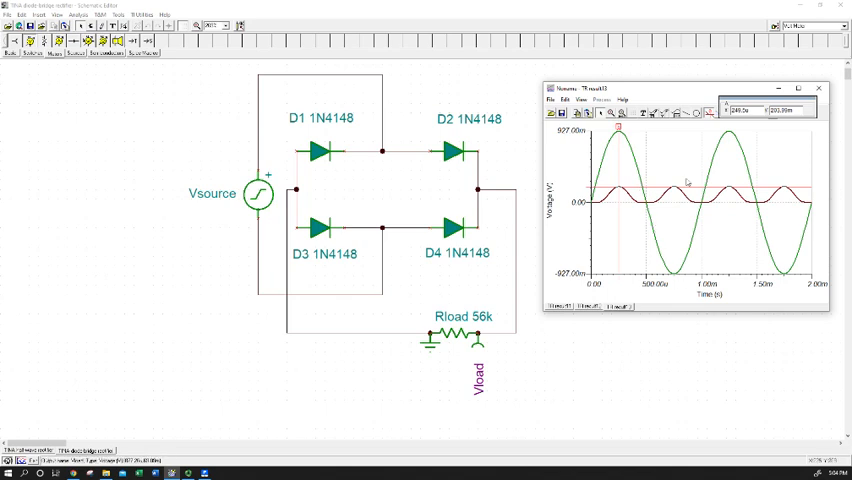
{"action": "mouse_move", "coordinate": [734, 164]}
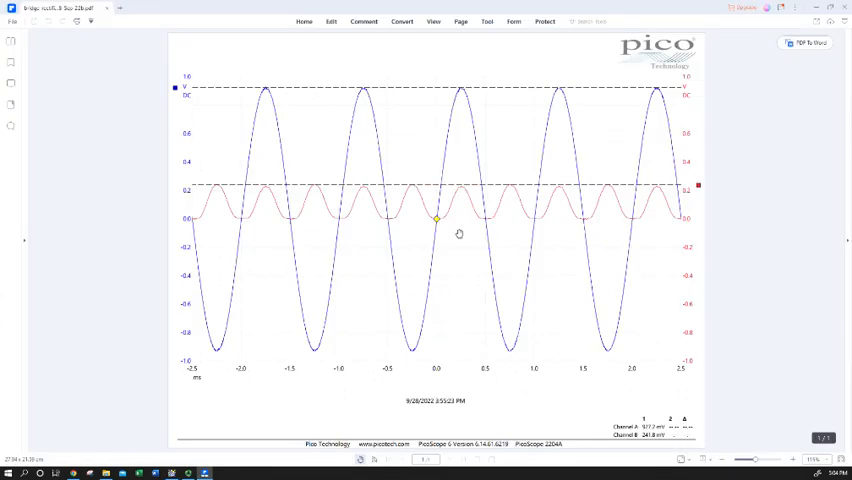
{"action": "mouse_move", "coordinate": [682, 192]}
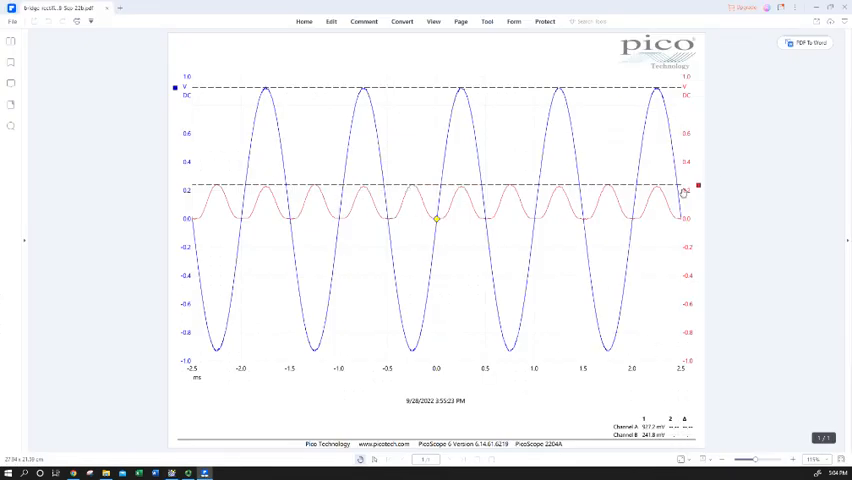
{"action": "mouse_move", "coordinate": [172, 240]}
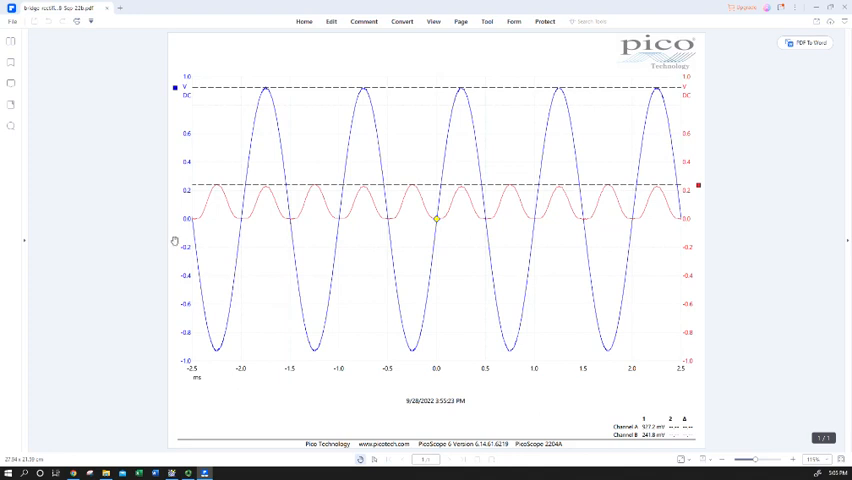
{"action": "mouse_move", "coordinate": [256, 192]}
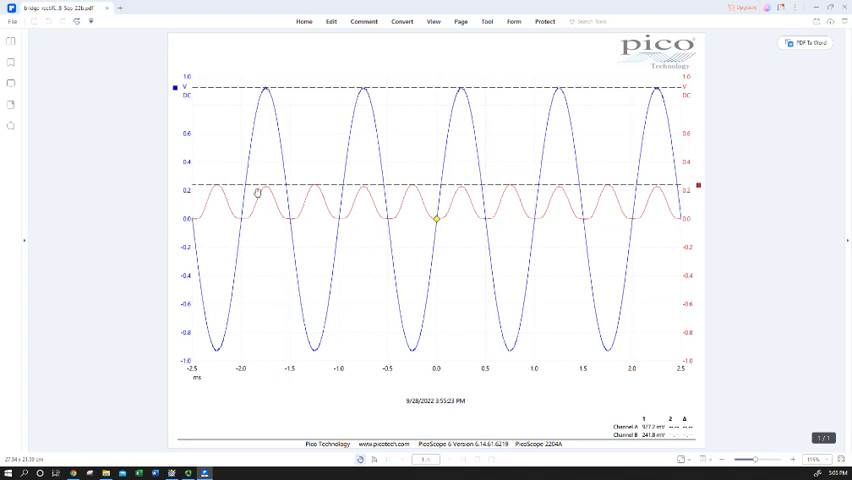
{"action": "mouse_move", "coordinate": [352, 216]}
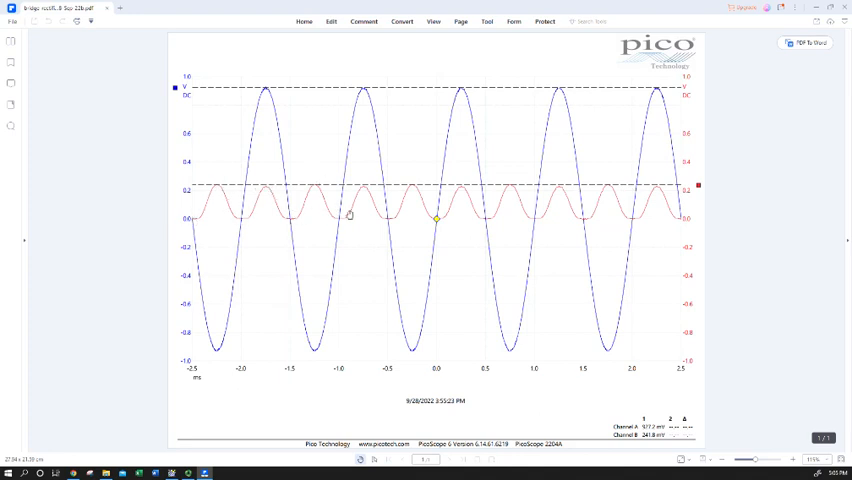
{"action": "mouse_move", "coordinate": [400, 220]}
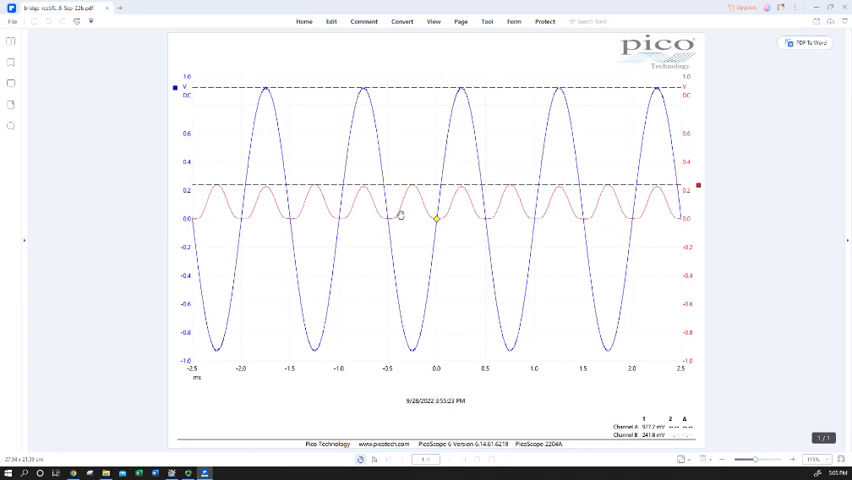
{"action": "mouse_move", "coordinate": [436, 220]}
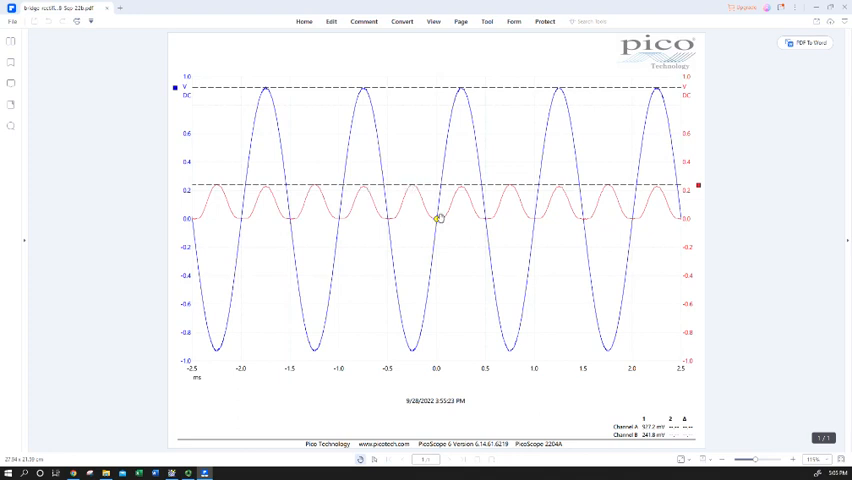
{"action": "mouse_move", "coordinate": [498, 212]}
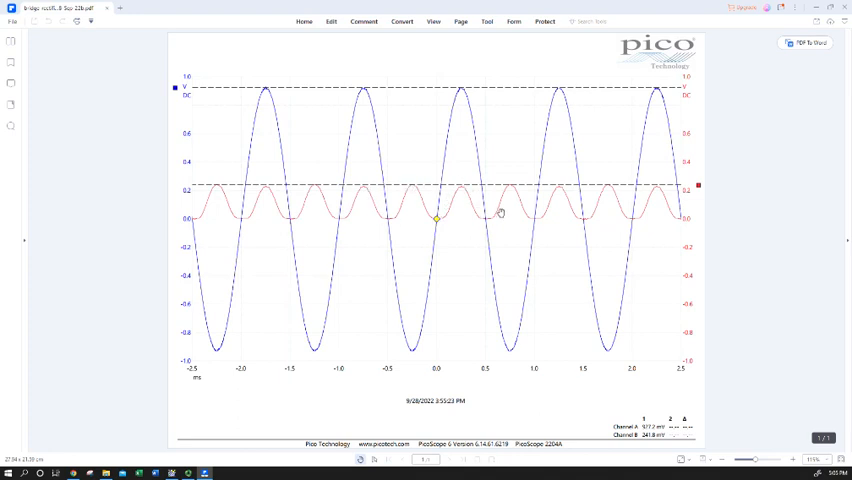
{"action": "mouse_move", "coordinate": [540, 214]}
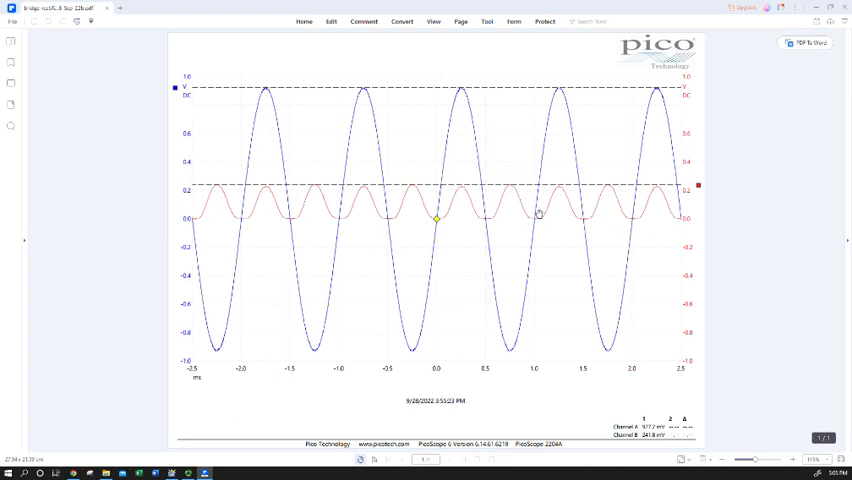
{"action": "mouse_move", "coordinate": [458, 184]}
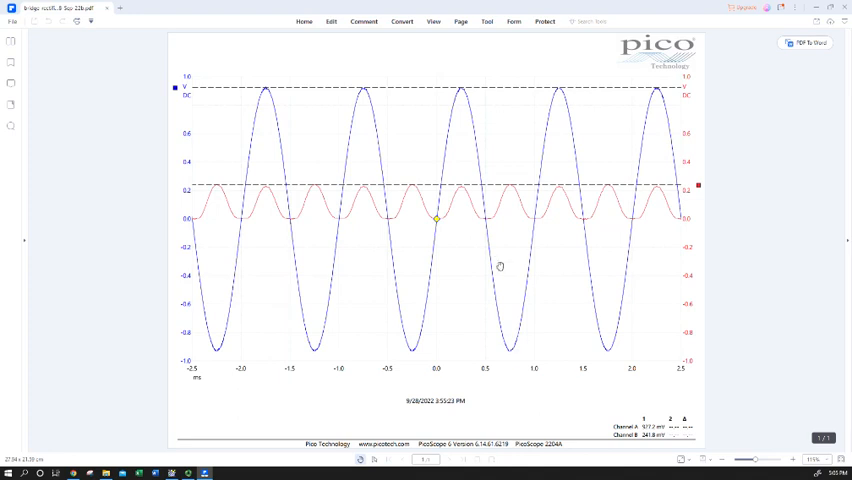
{"action": "mouse_move", "coordinate": [508, 180]}
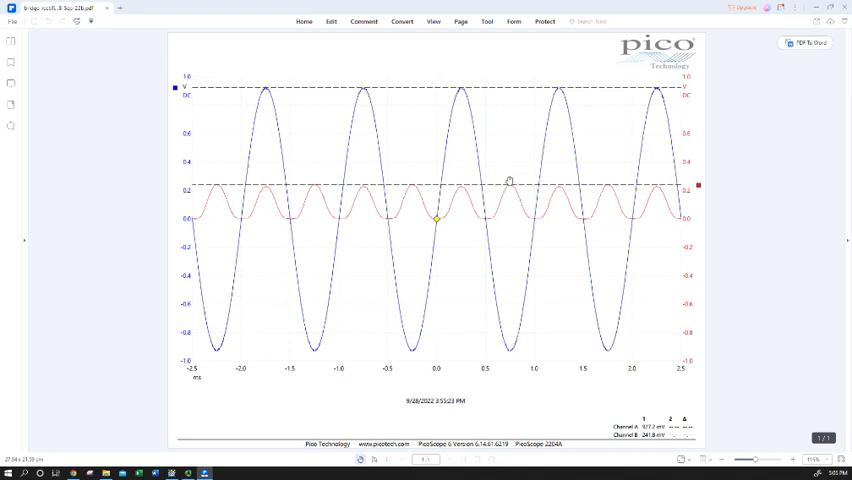
{"action": "mouse_move", "coordinate": [506, 184]}
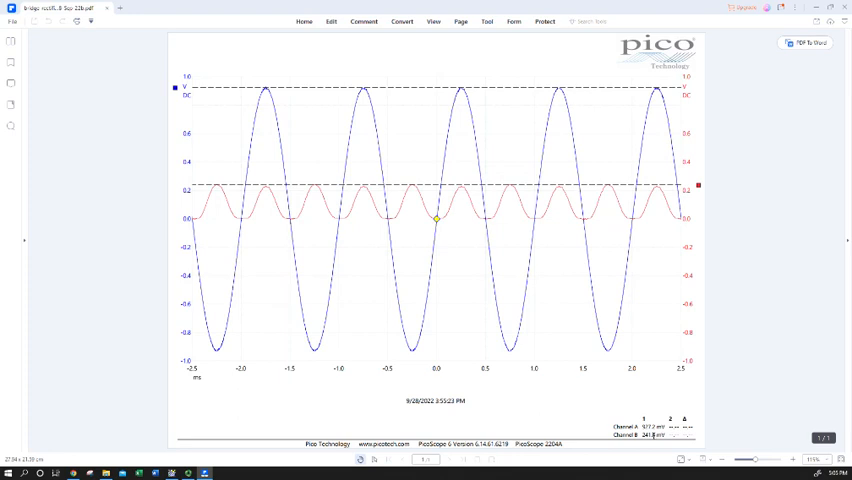
{"action": "mouse_move", "coordinate": [644, 440]}
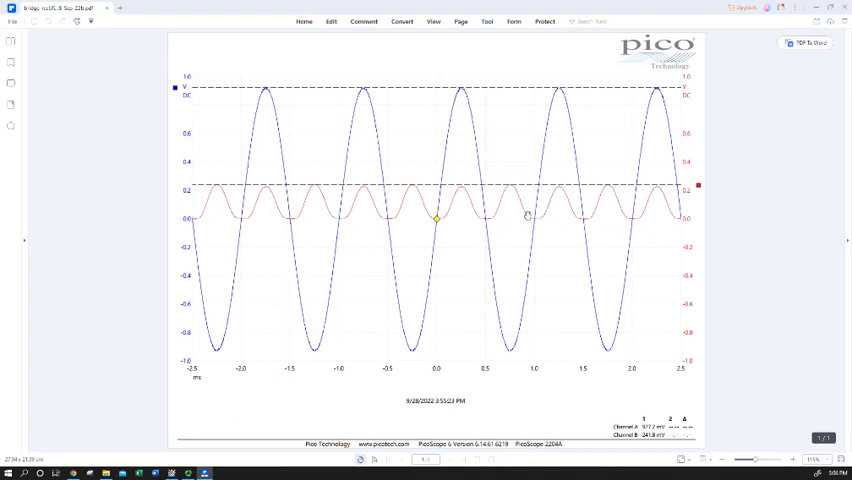
{"action": "mouse_move", "coordinate": [512, 220]}
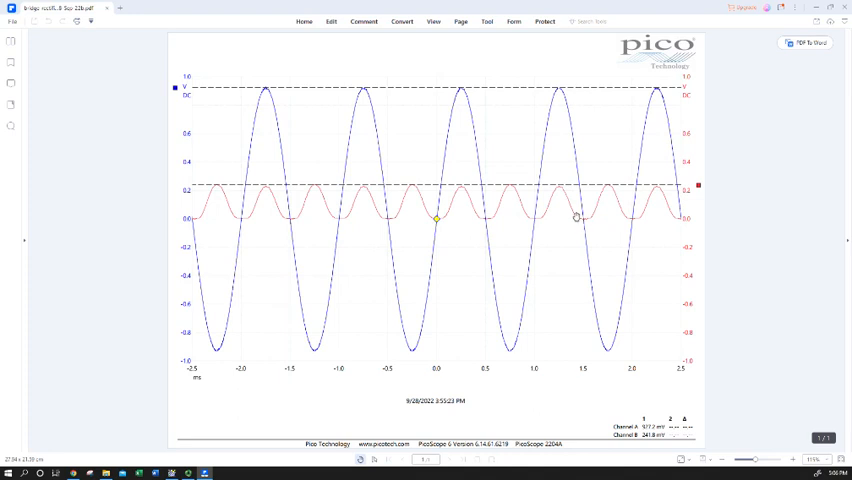
{"action": "mouse_move", "coordinate": [592, 216]}
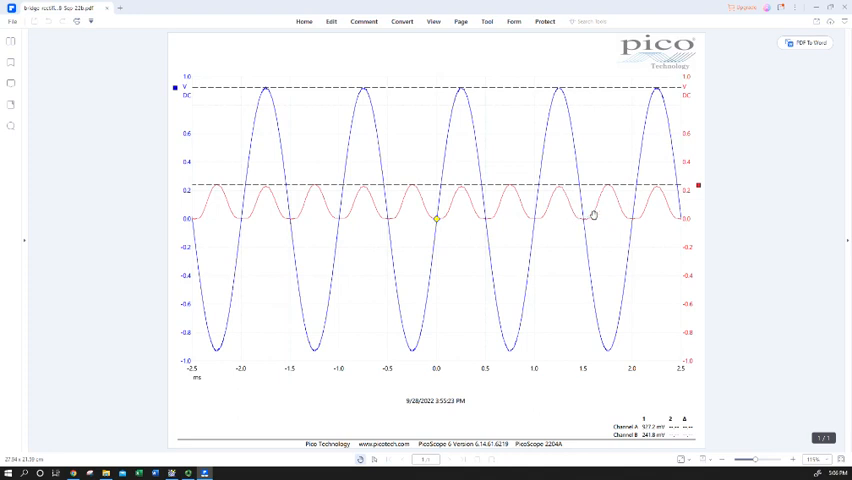
{"action": "mouse_move", "coordinate": [660, 140]}
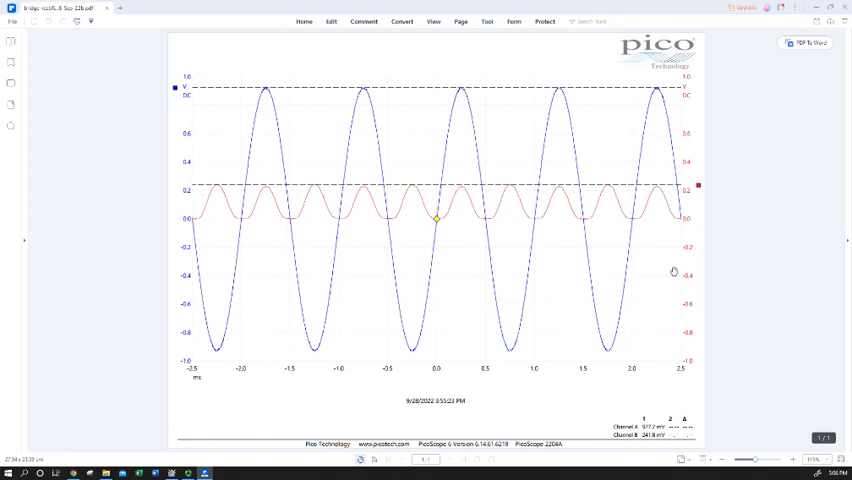
{"action": "mouse_move", "coordinate": [660, 200]}
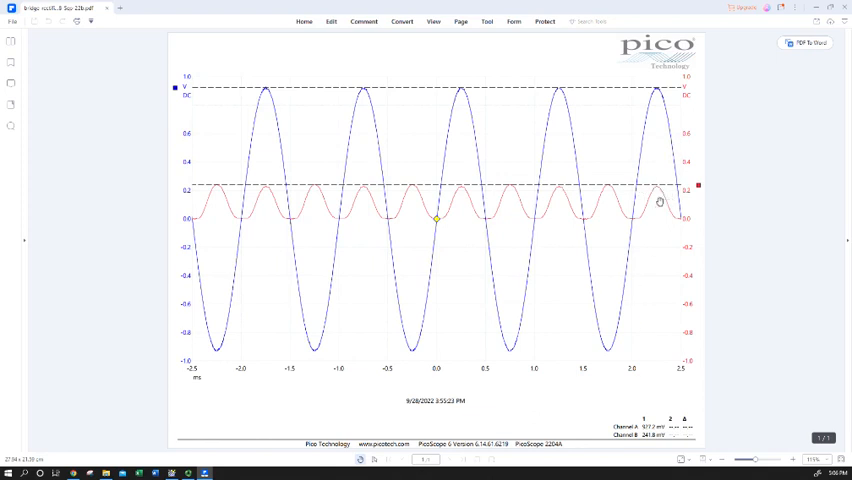
{"action": "mouse_move", "coordinate": [662, 190]}
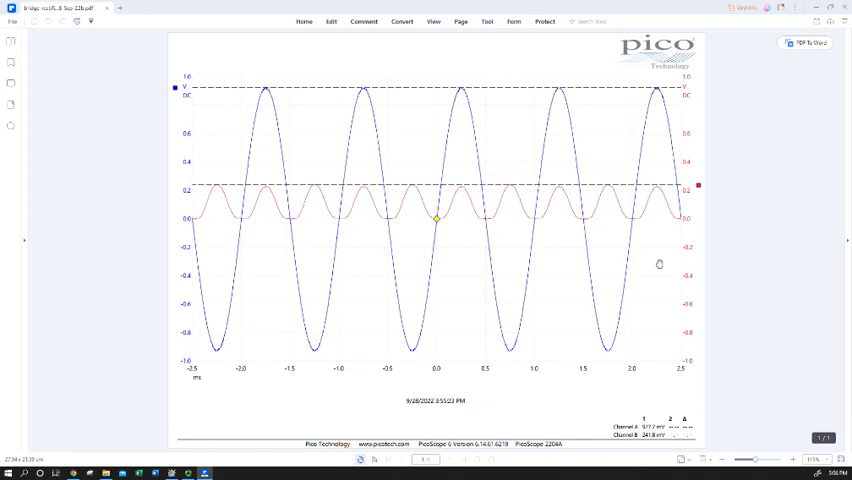
{"action": "mouse_move", "coordinate": [460, 468]}
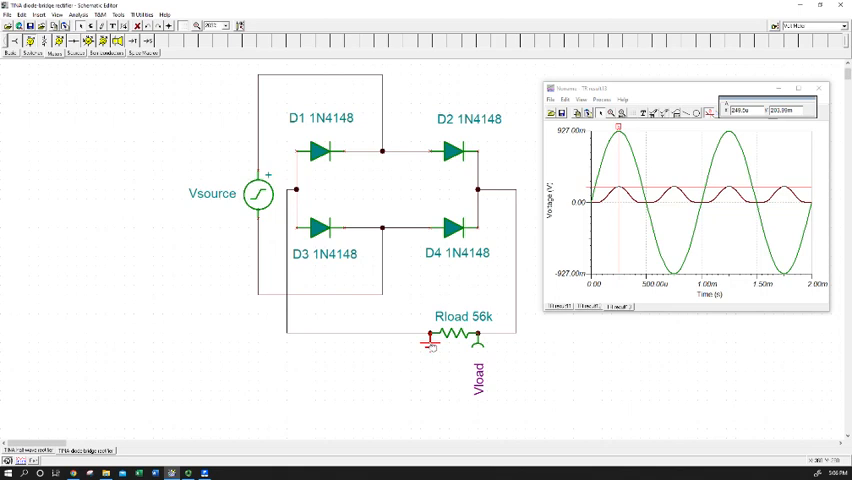
{"action": "mouse_move", "coordinate": [384, 236]}
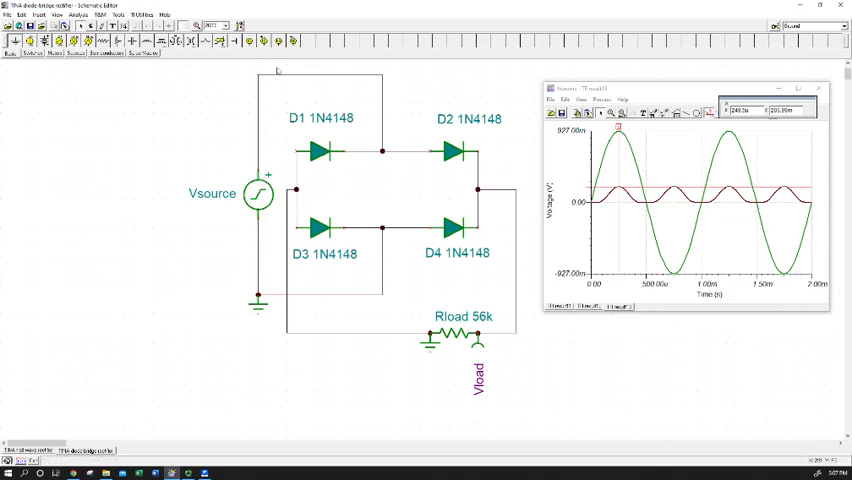
{"action": "mouse_move", "coordinate": [398, 156]}
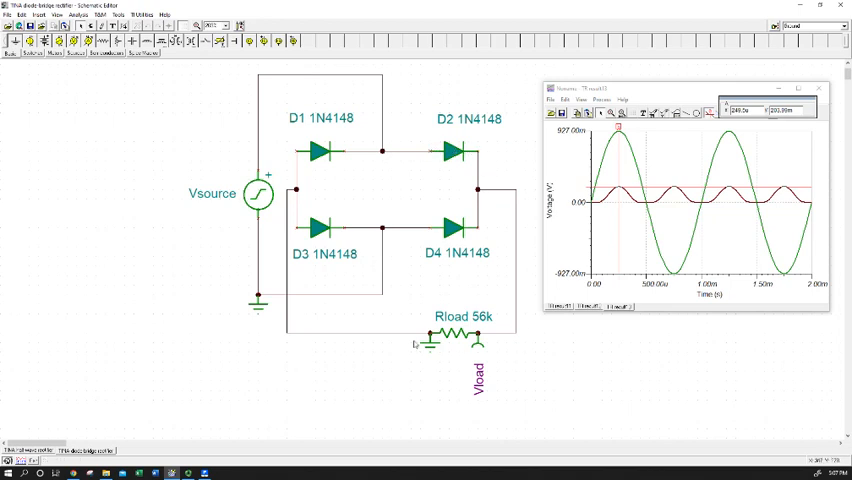
{"action": "mouse_move", "coordinate": [276, 248]}
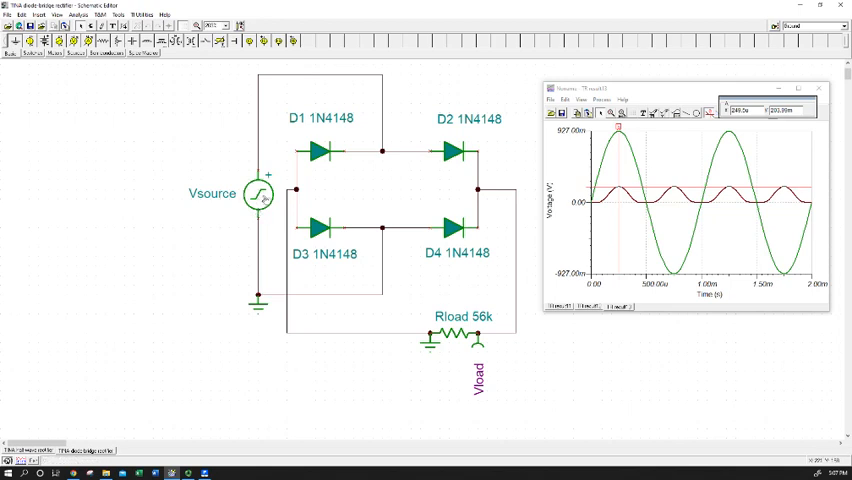
{"action": "mouse_move", "coordinate": [260, 240]}
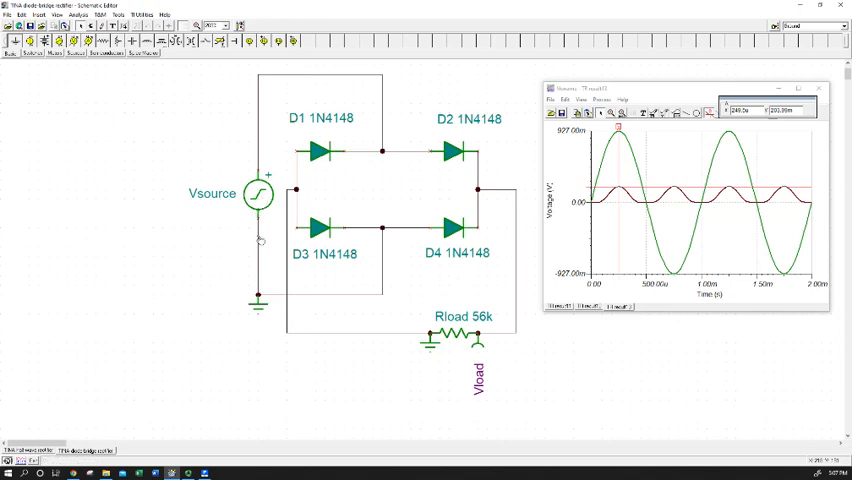
{"action": "mouse_move", "coordinate": [292, 300]}
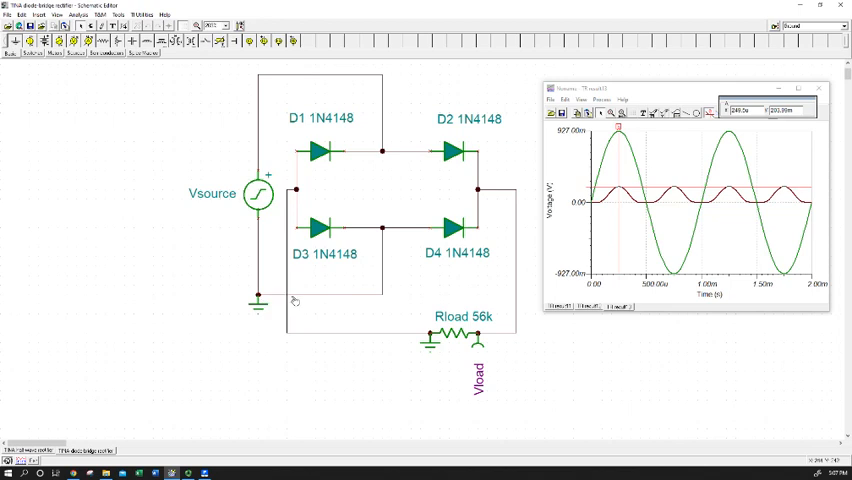
{"action": "mouse_move", "coordinate": [368, 232]}
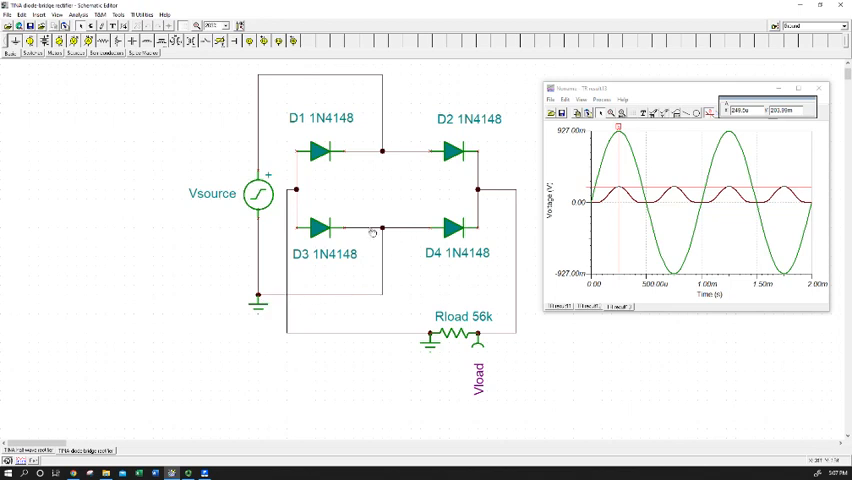
{"action": "mouse_move", "coordinate": [268, 292]}
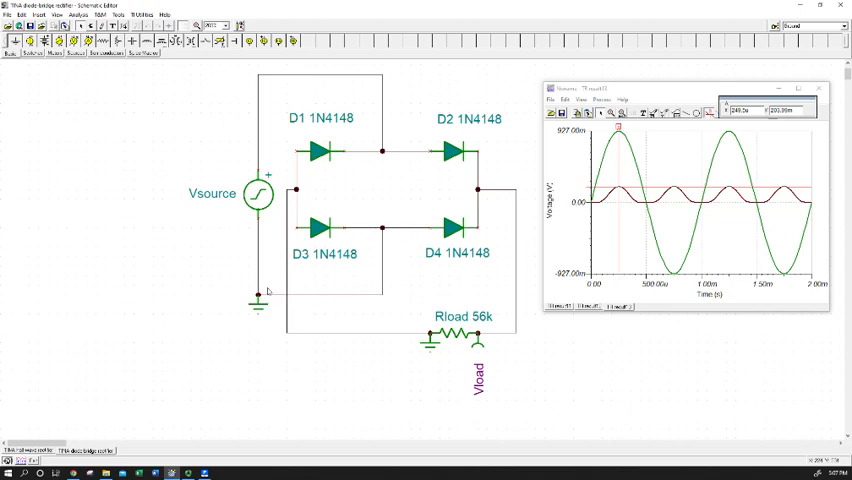
{"action": "mouse_move", "coordinate": [278, 288]}
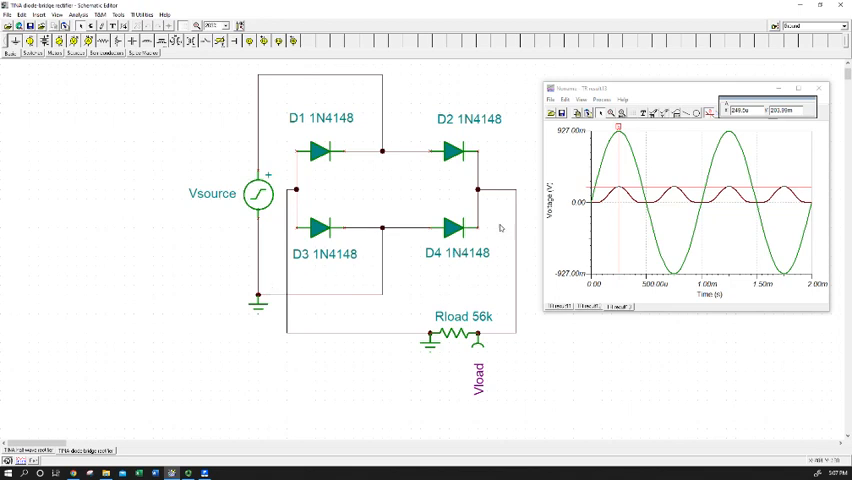
Step: Bring up the Analysis menu over the grounded bridge rectifier schematic
{"action": "left_click", "coordinate": [82, 16]}
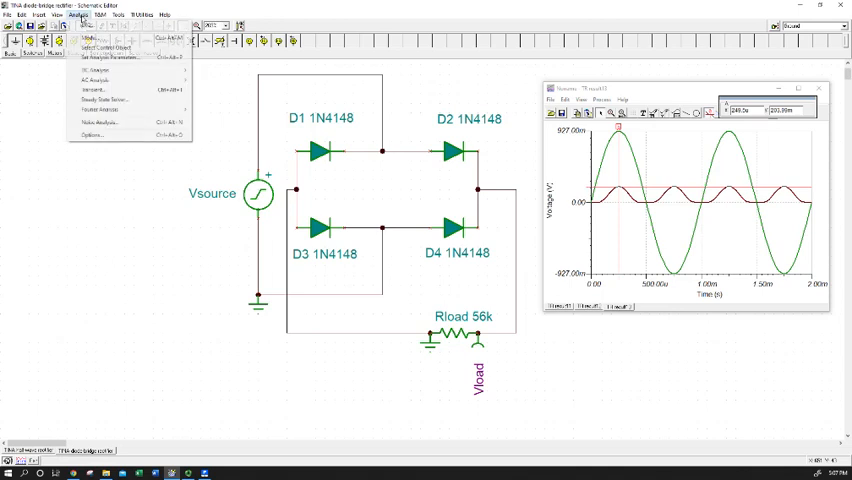
{"action": "mouse_move", "coordinate": [100, 90]}
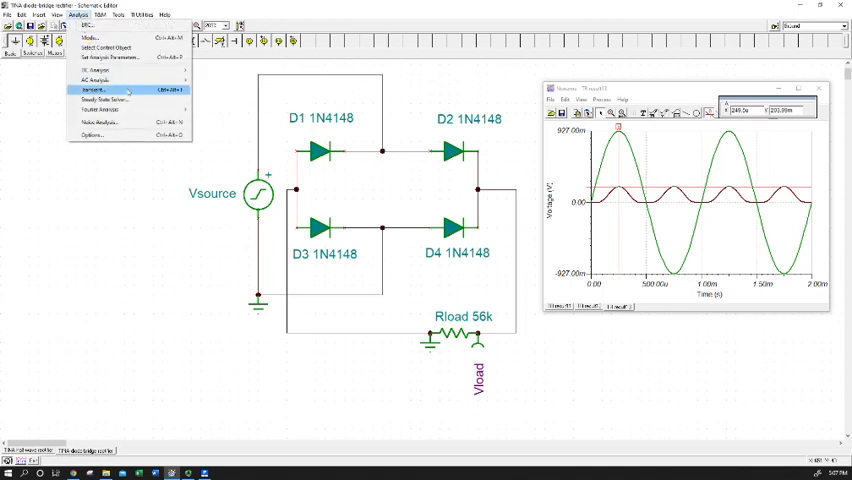
Step: Run the Transient analysis on the grounded circuit, giving a half-wave Vload trace
{"action": "left_click", "coordinate": [100, 90]}
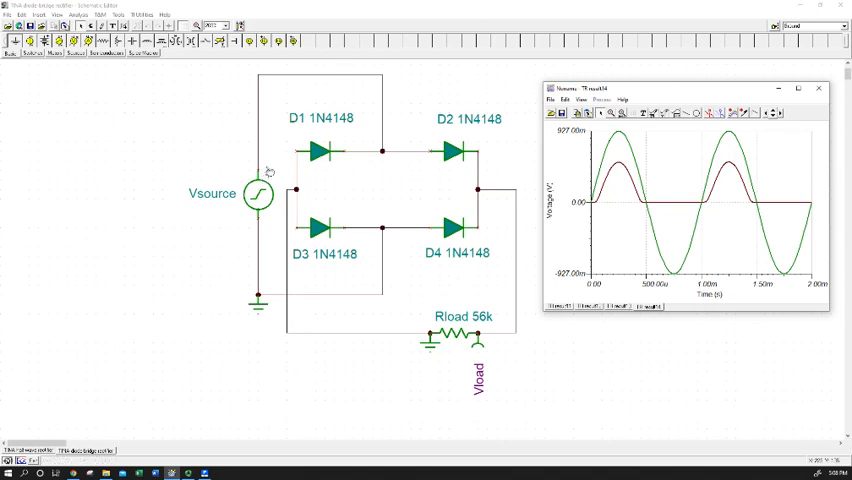
{"action": "mouse_move", "coordinate": [272, 176]}
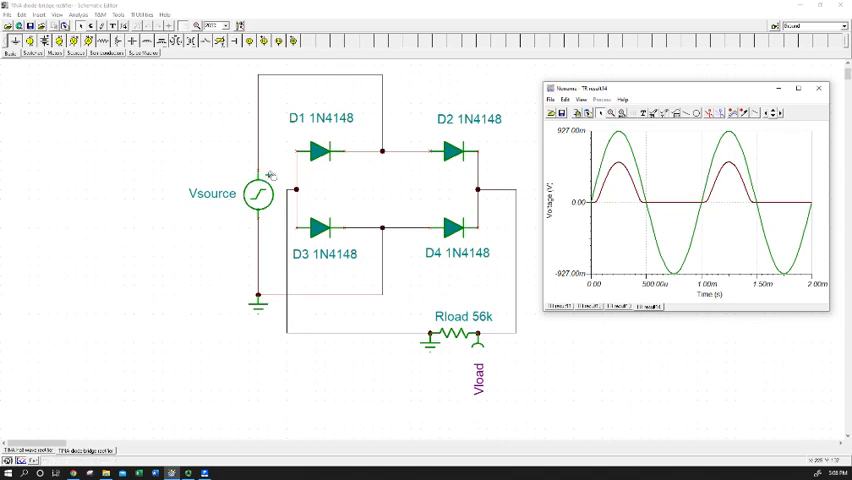
{"action": "mouse_move", "coordinate": [264, 176]}
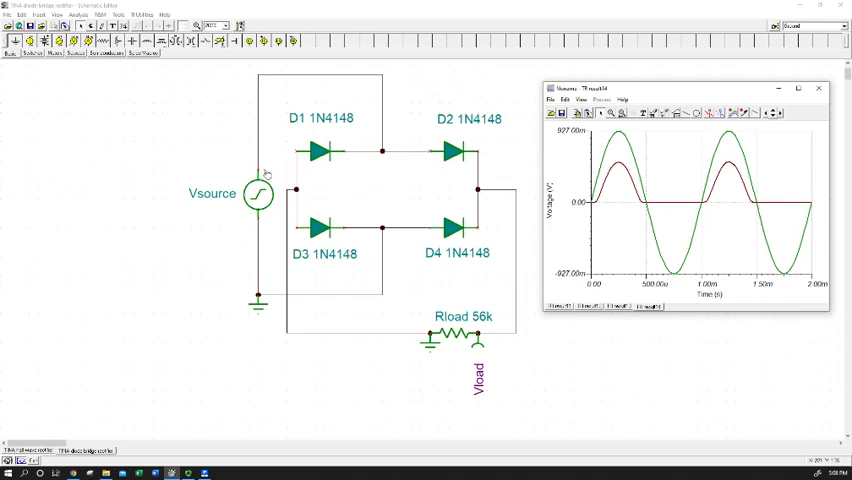
{"action": "mouse_move", "coordinate": [280, 176]}
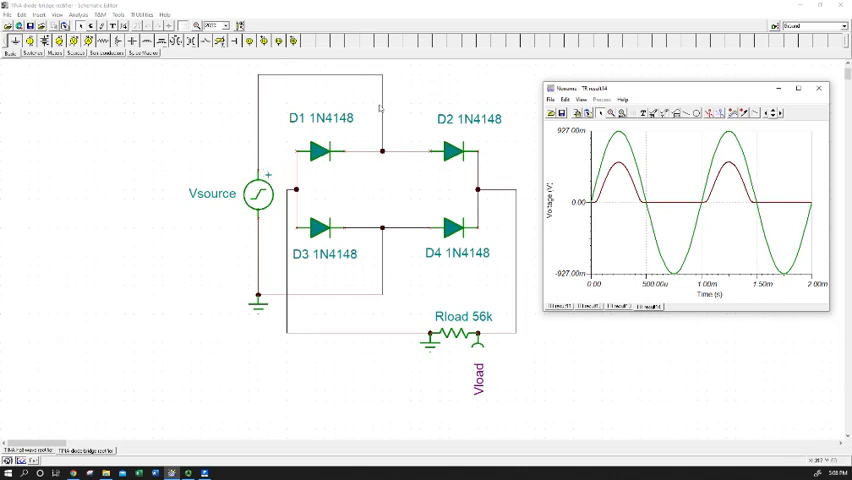
{"action": "mouse_move", "coordinate": [360, 108]}
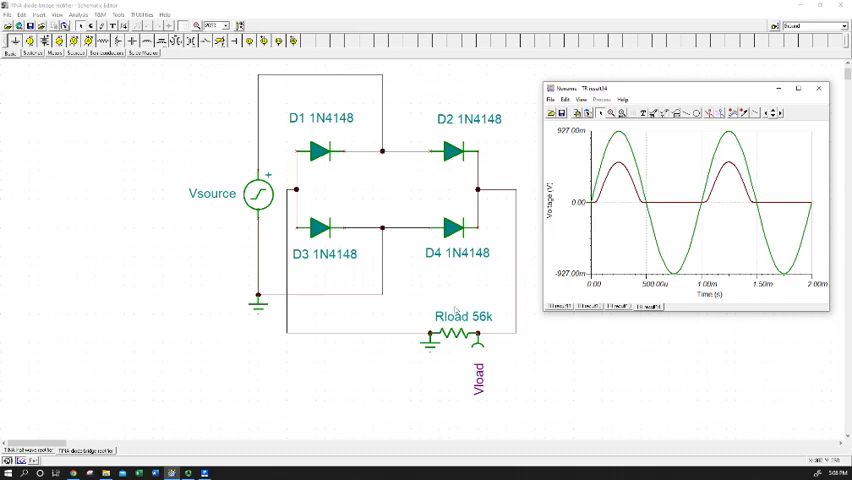
{"action": "mouse_move", "coordinate": [494, 292]}
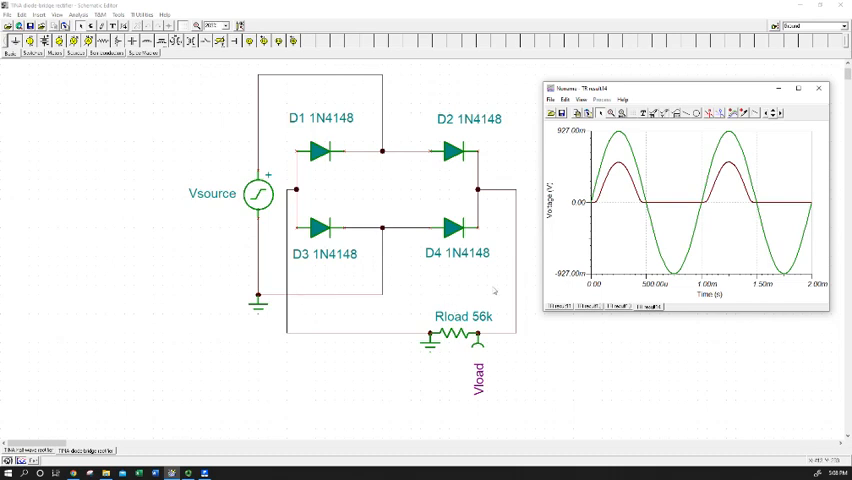
{"action": "mouse_move", "coordinate": [478, 284]}
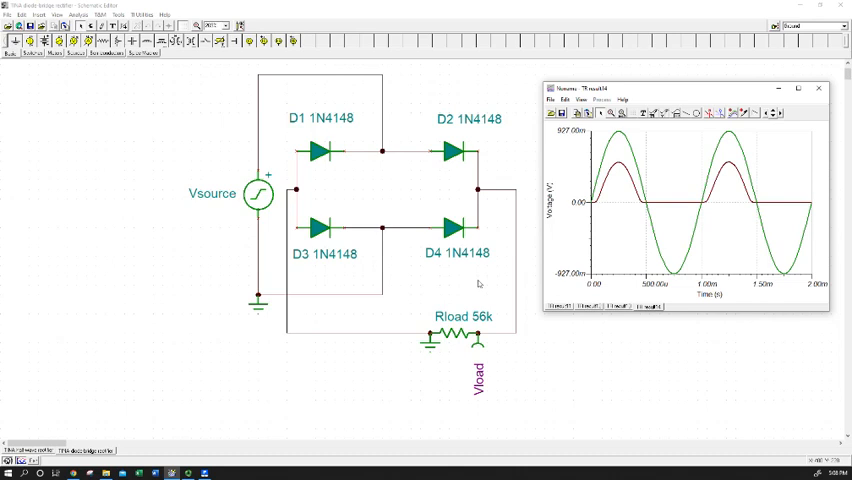
{"action": "mouse_move", "coordinate": [788, 216]}
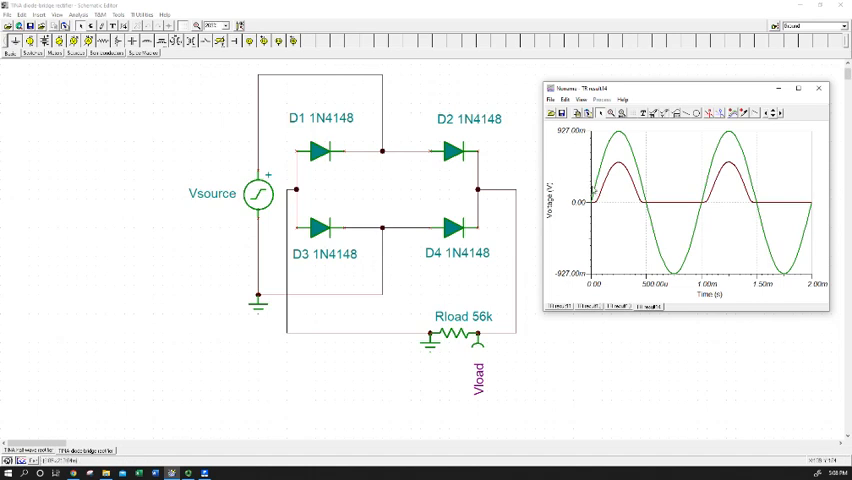
{"action": "mouse_move", "coordinate": [584, 190]}
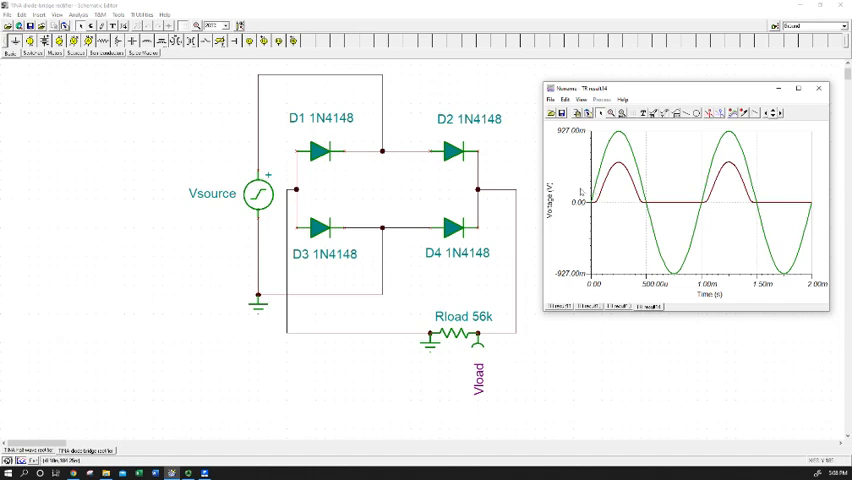
{"action": "mouse_move", "coordinate": [580, 176]}
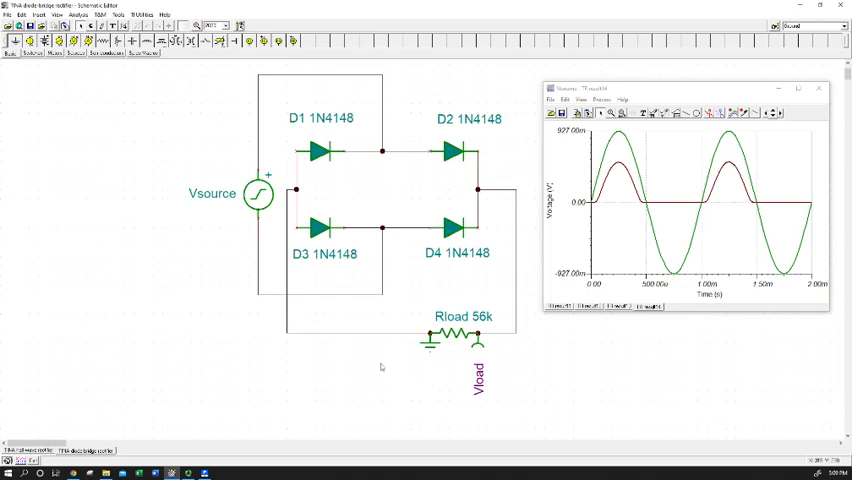
{"action": "mouse_move", "coordinate": [456, 256]}
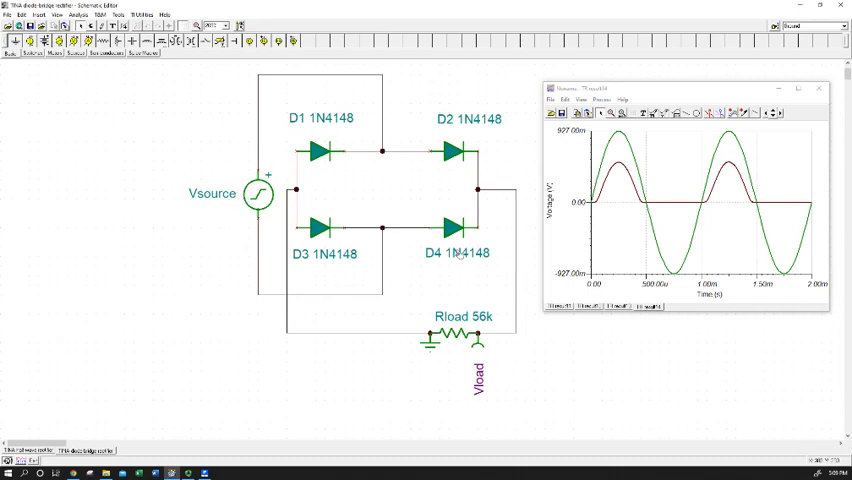